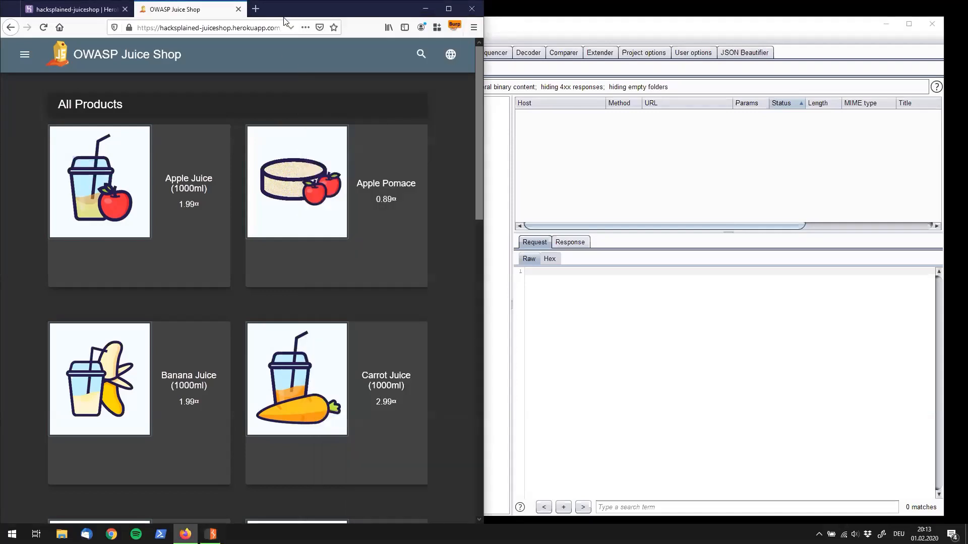
mouse_move(136, 172)
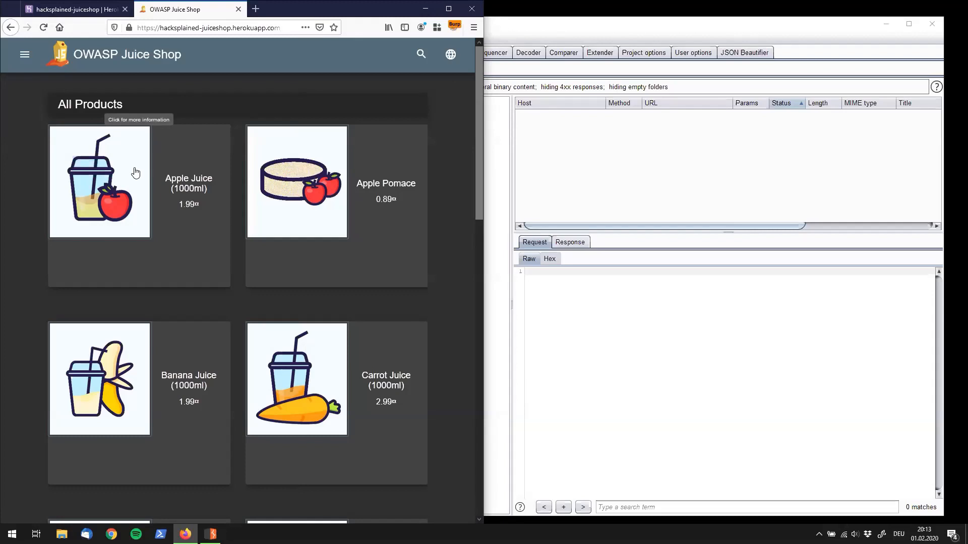
mouse_move(131, 180)
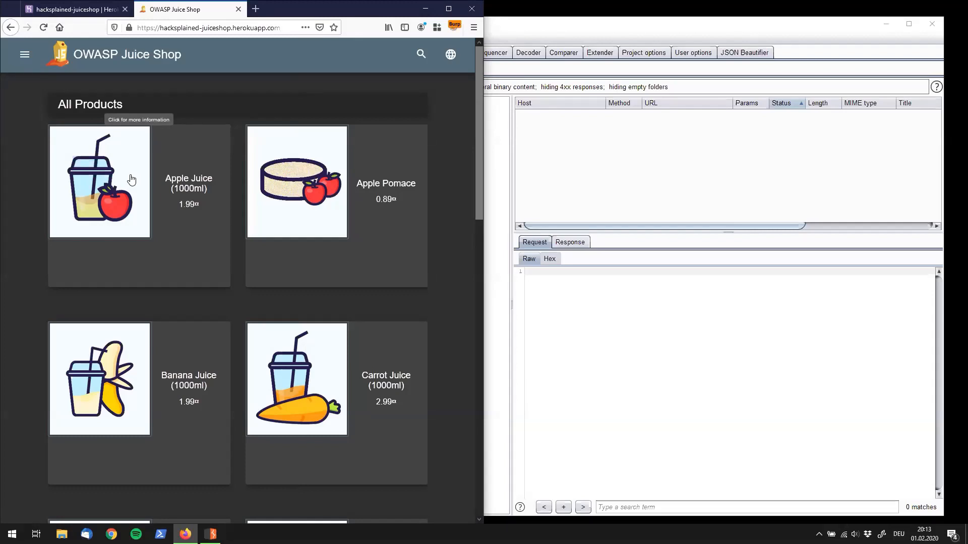
View the Apple Juice (1000ml) product details with description and reviews
click(99, 180)
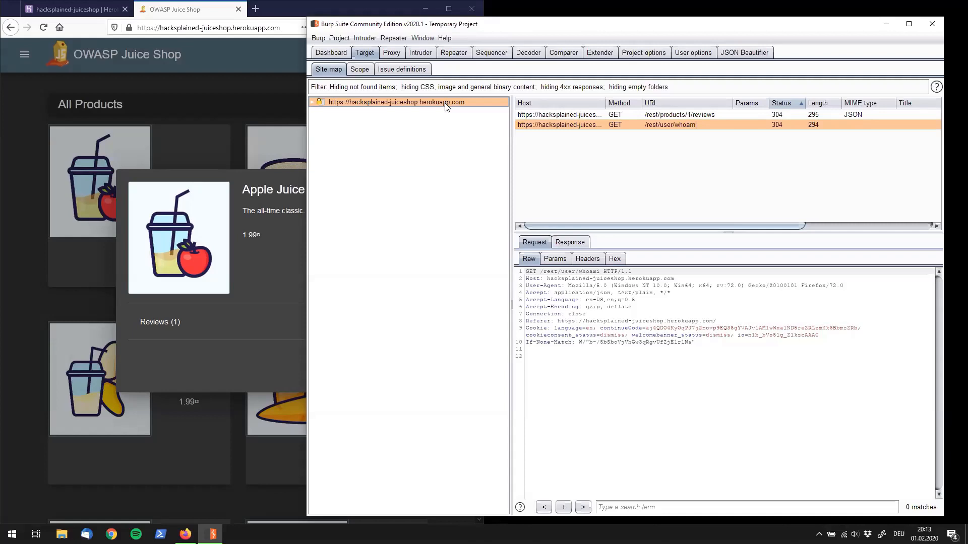
Add the Juice Shop host to target scope, disabling out-of-scope proxy logging, and view the scope list
right_click(397, 102)
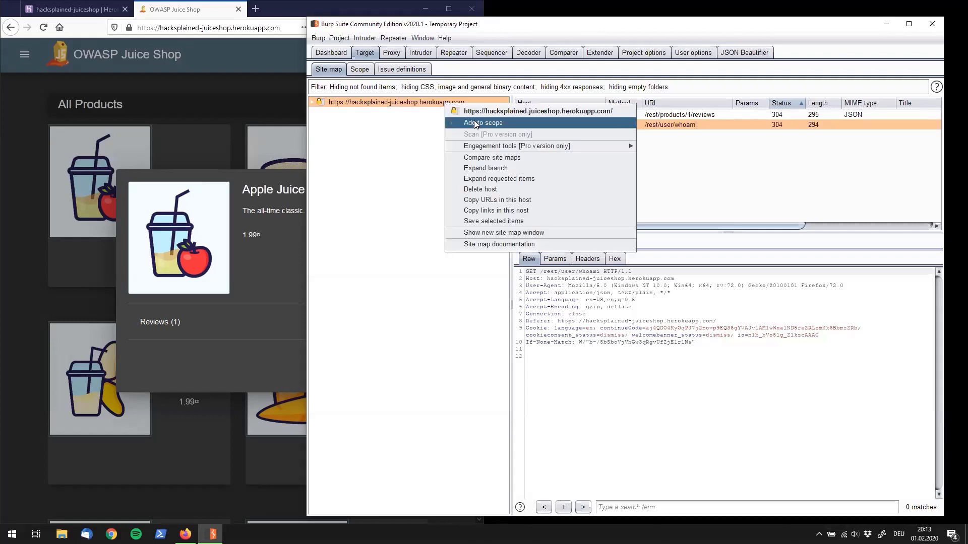
click(482, 122)
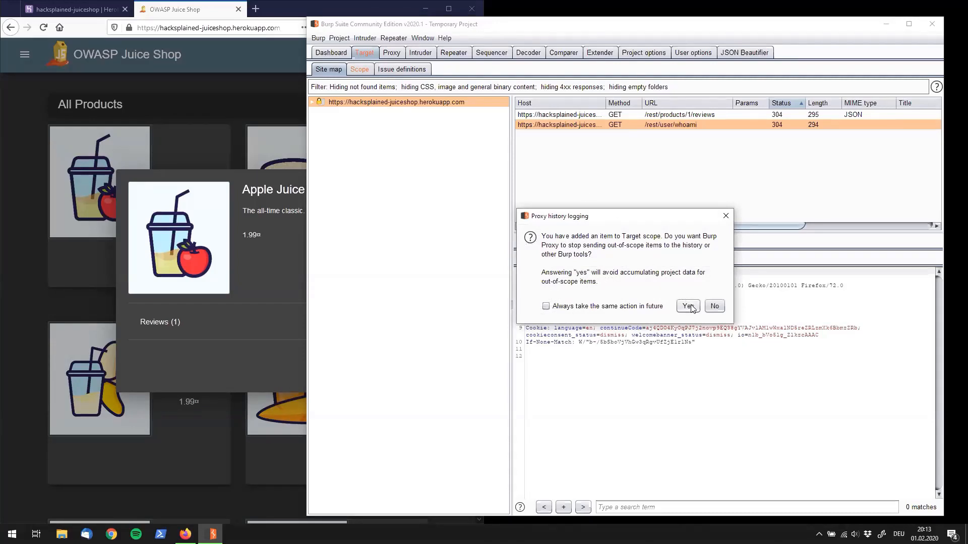
click(686, 306)
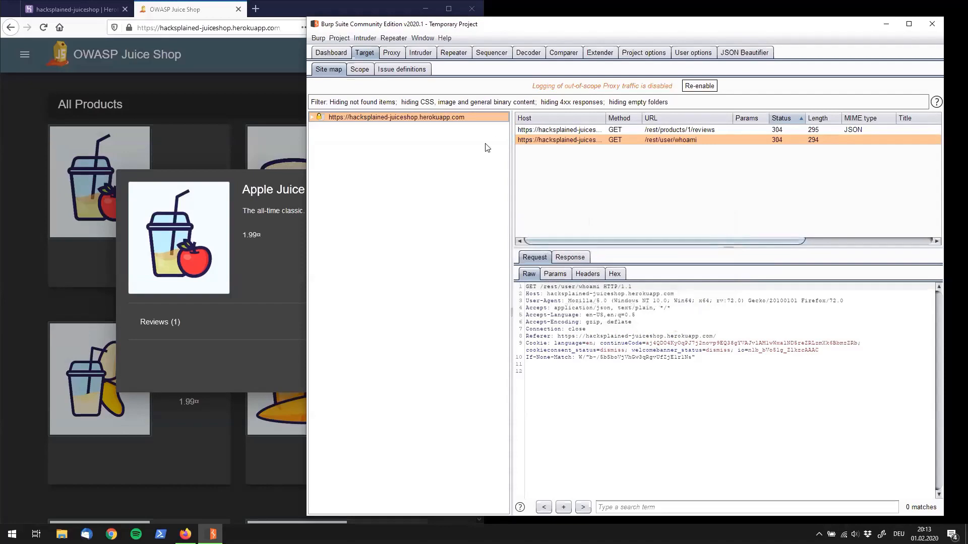
click(359, 69)
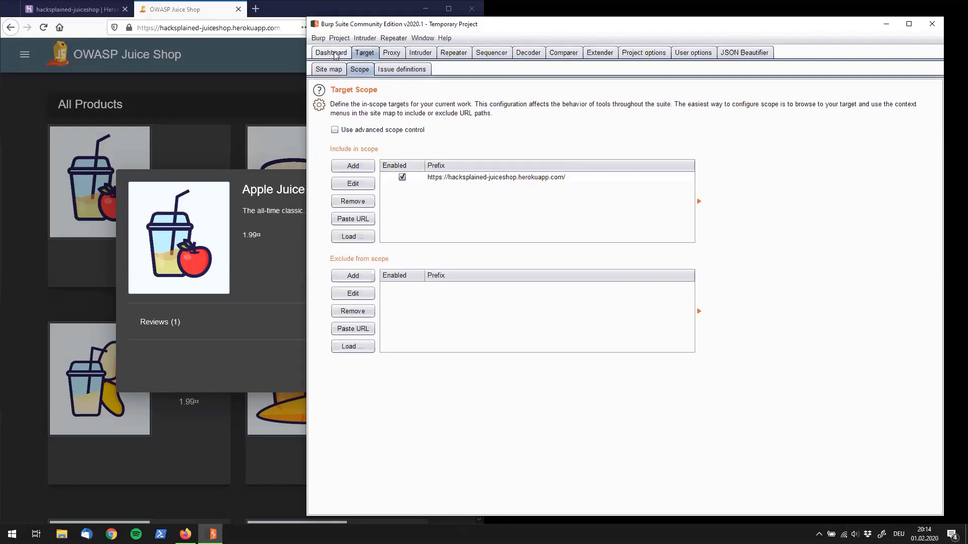
From the Dashboard, remove the default live passive crawl task 1 and confirm
click(330, 53)
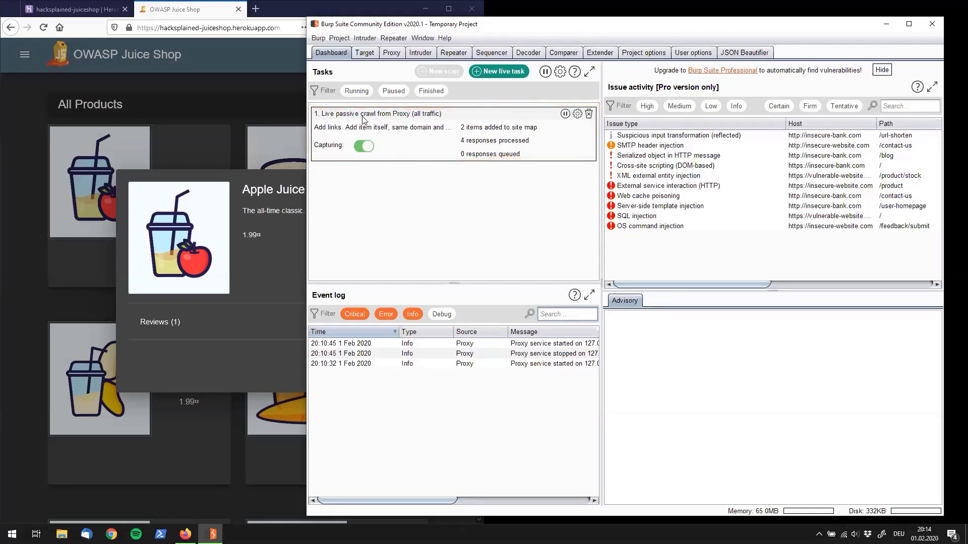
mouse_move(405, 123)
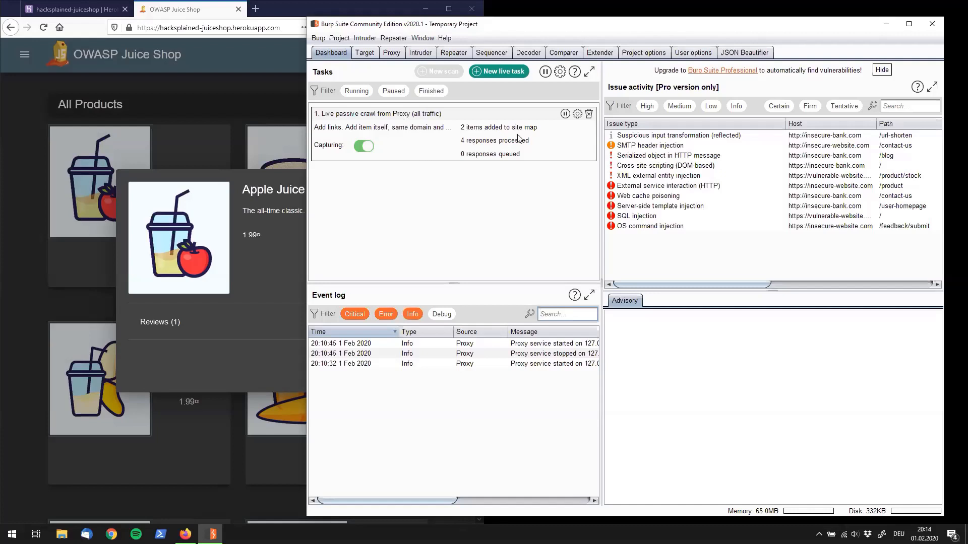
click(588, 114)
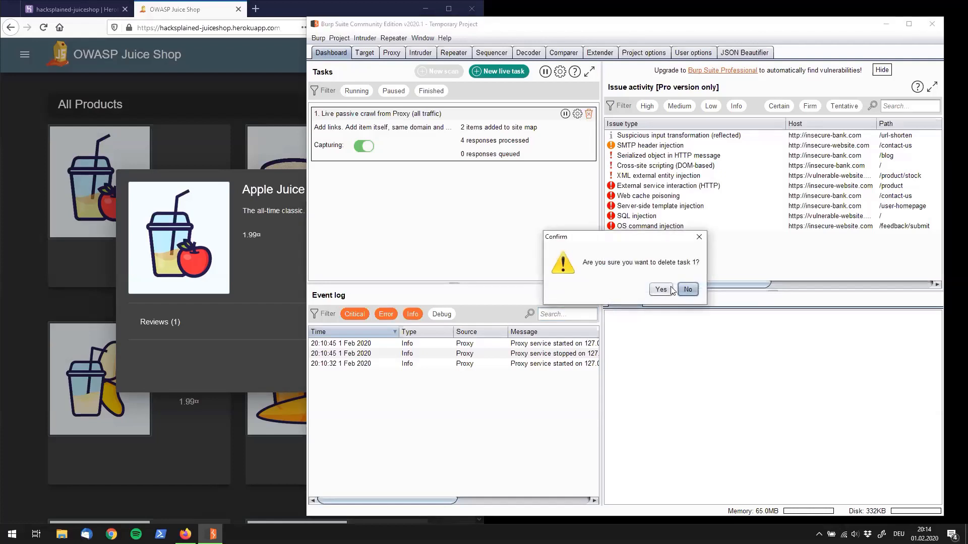
click(659, 289)
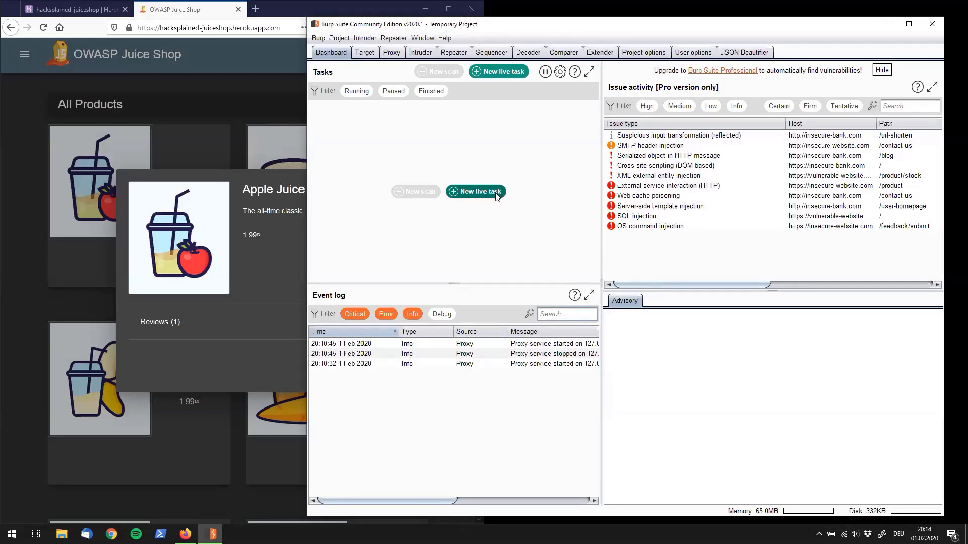
Create a new live passive crawl task on Proxy traffic using a custom scope
click(475, 191)
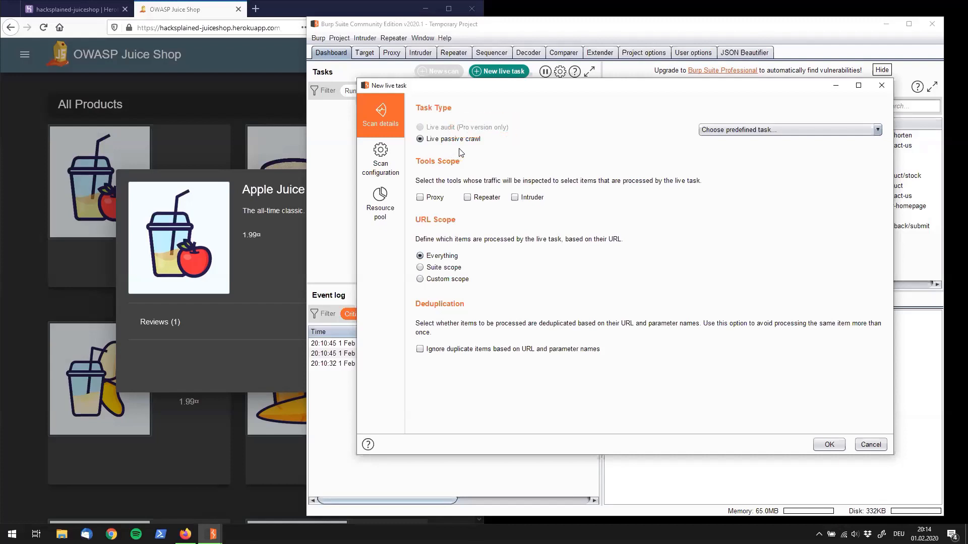
mouse_move(464, 152)
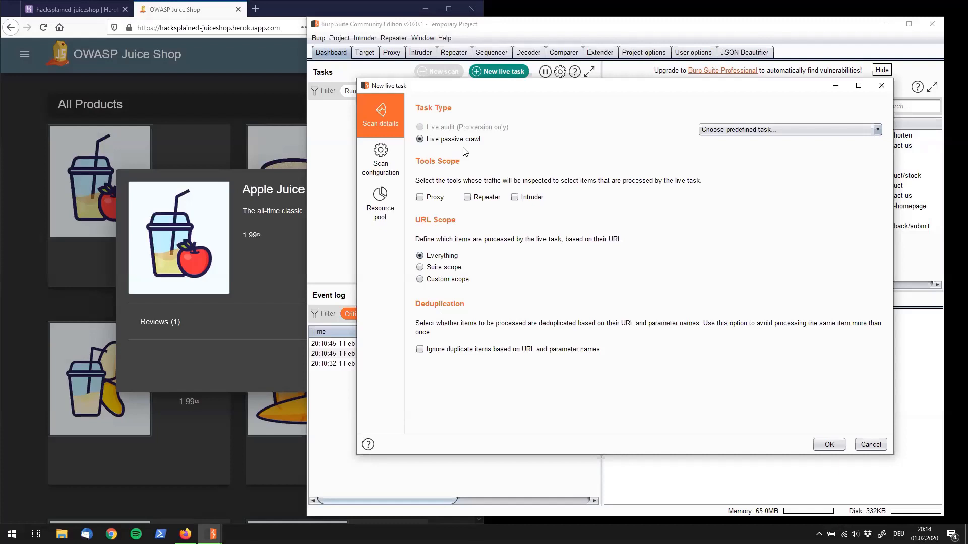
mouse_move(467, 153)
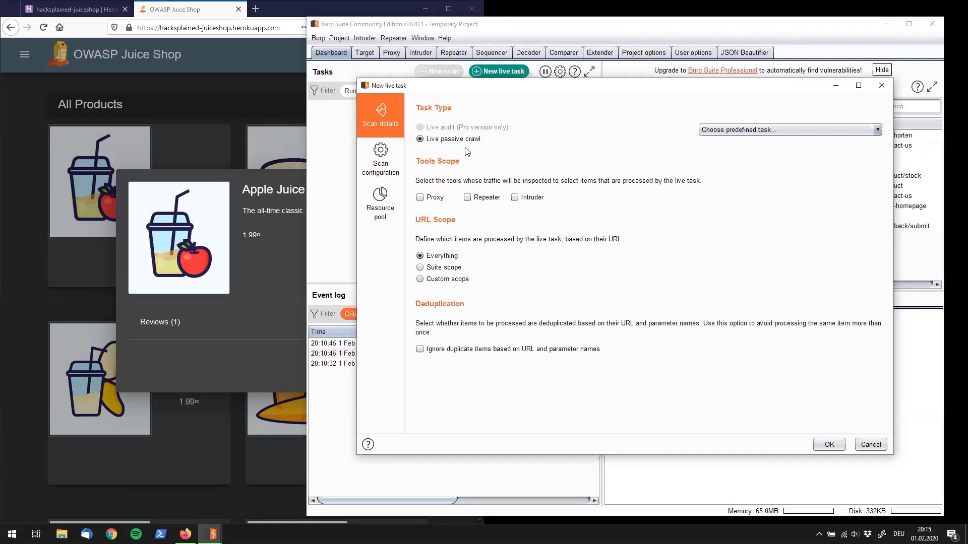
mouse_move(498, 149)
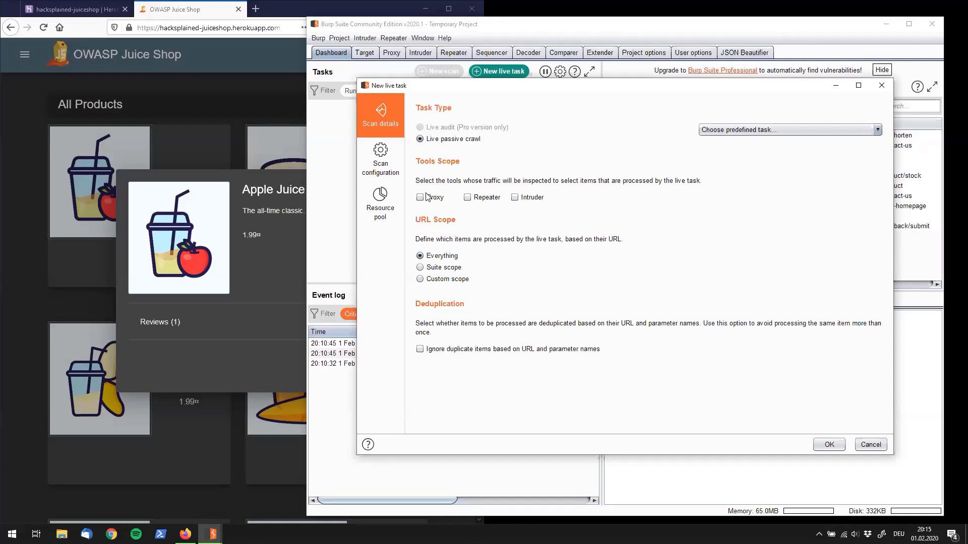
click(419, 197)
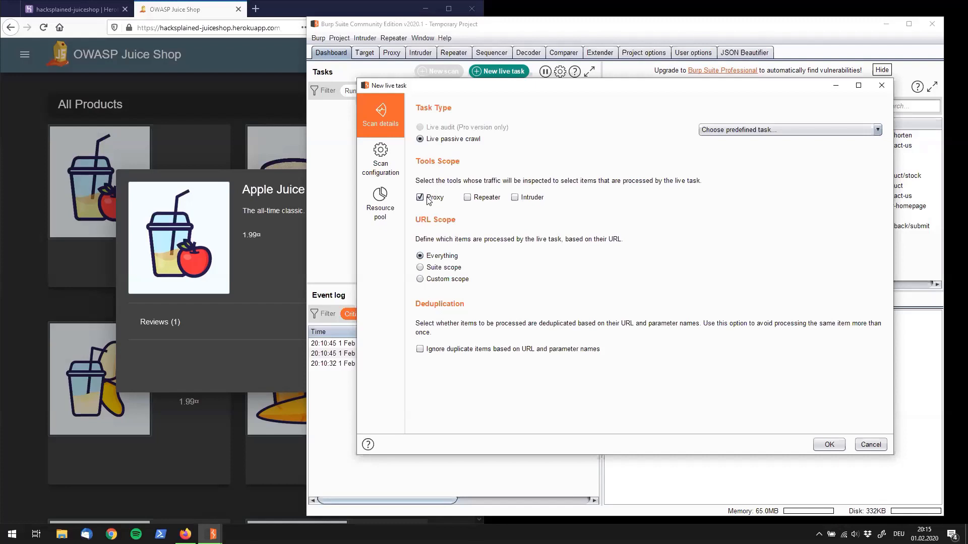
mouse_move(428, 202)
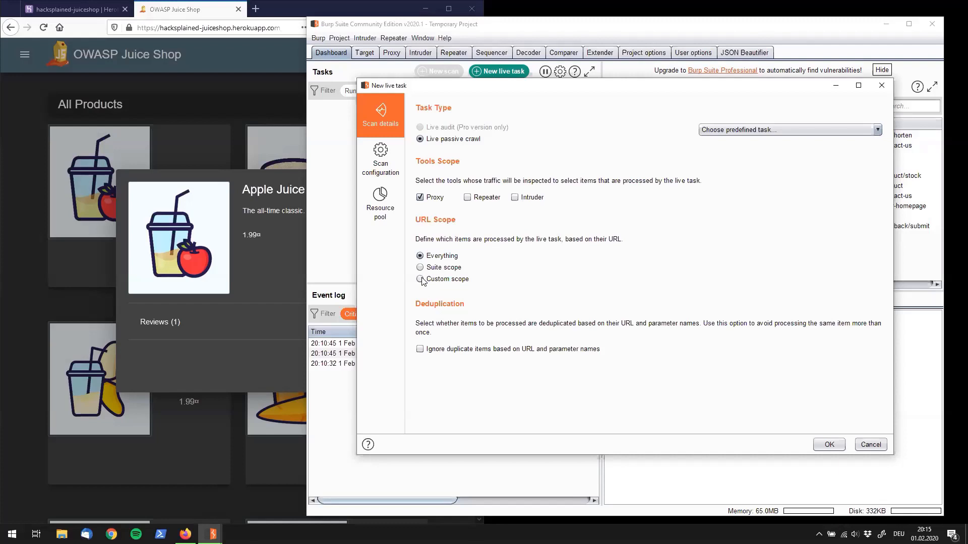
click(420, 279)
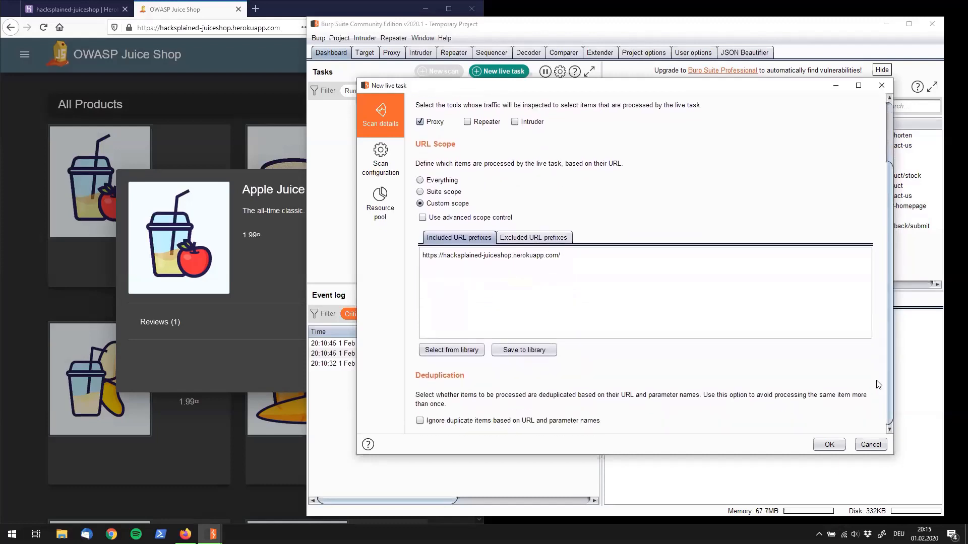
mouse_move(800, 392)
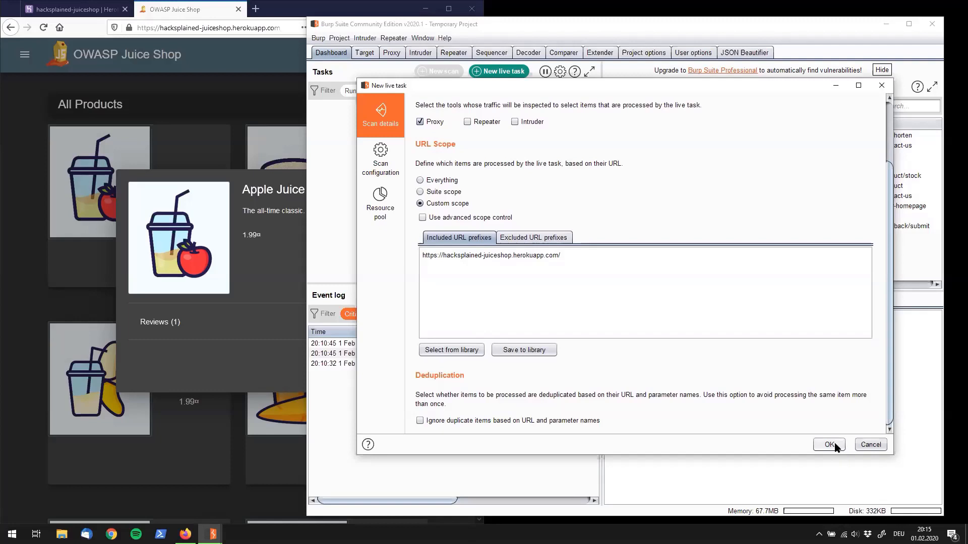
click(828, 444)
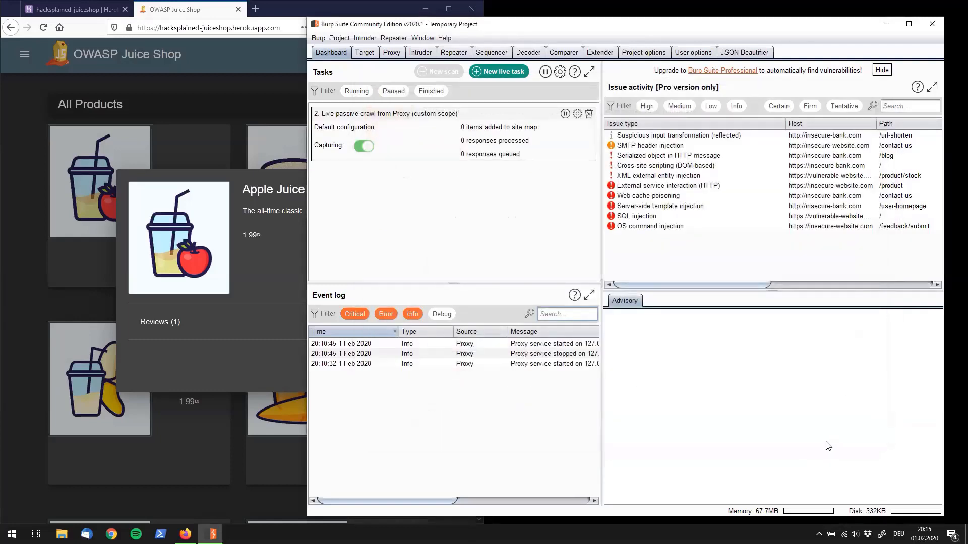
mouse_move(833, 447)
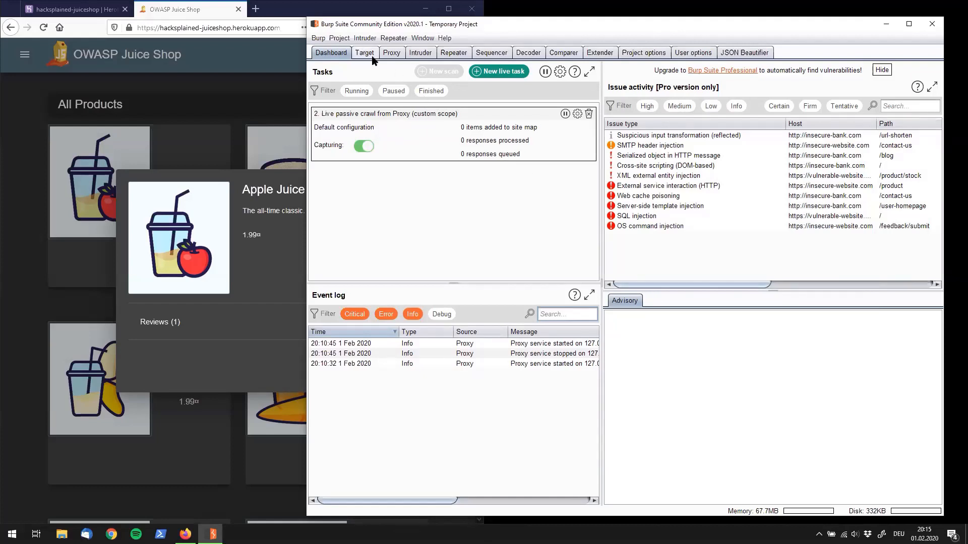
In the site map, expand the Juice Shop host, rest and user nodes to show the whoami endpoint
click(364, 52)
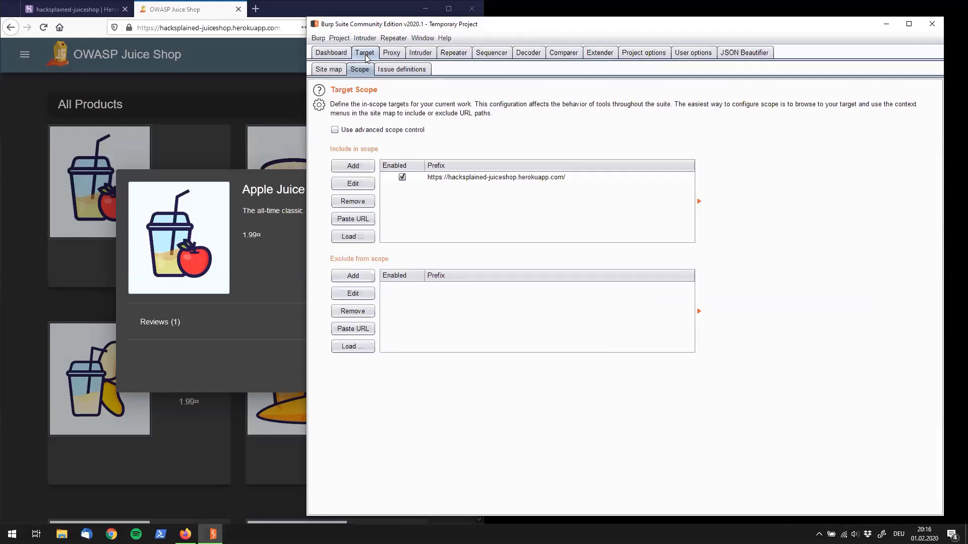
click(329, 68)
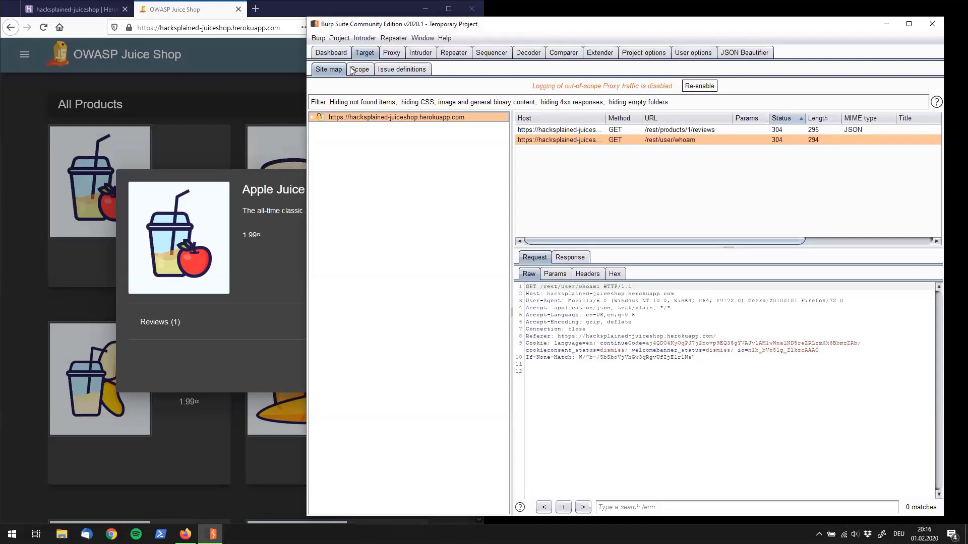
mouse_move(351, 71)
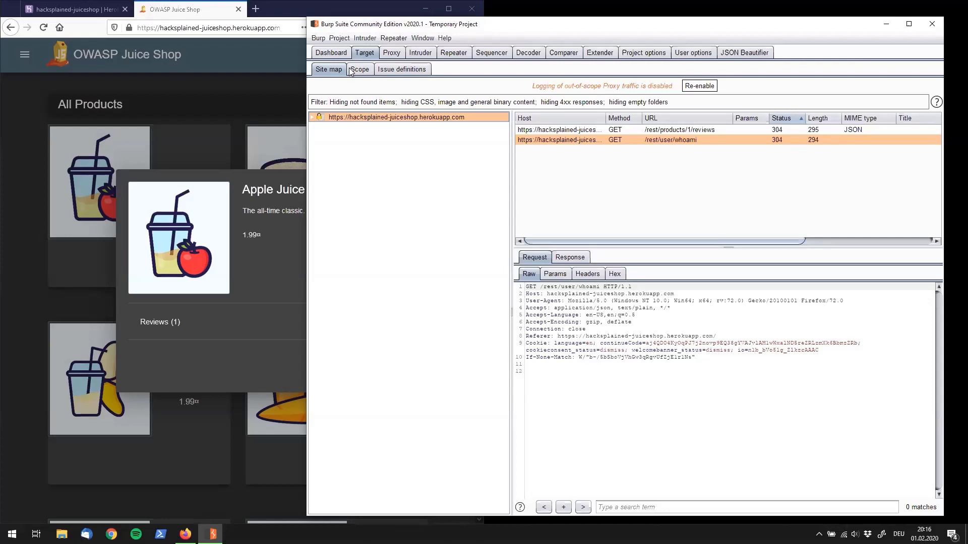
mouse_move(350, 72)
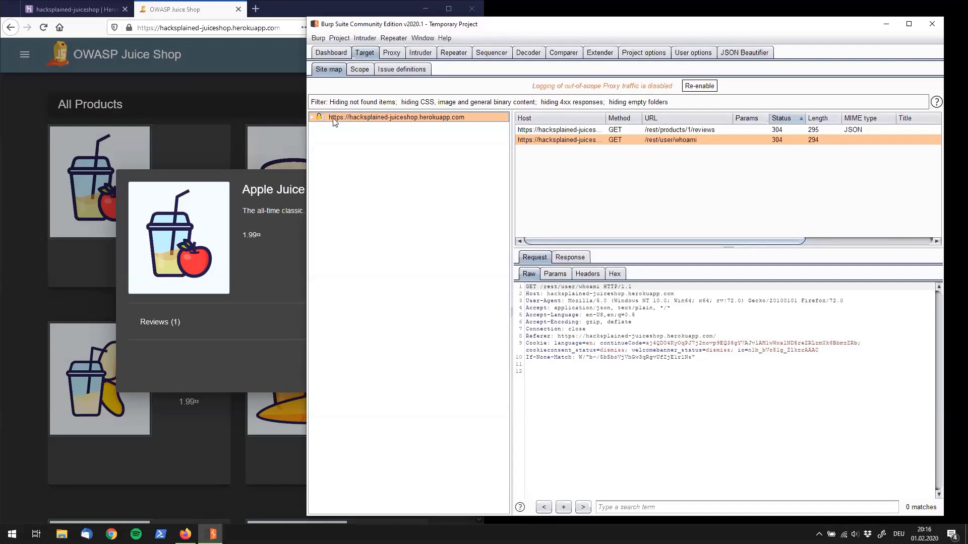
mouse_move(336, 127)
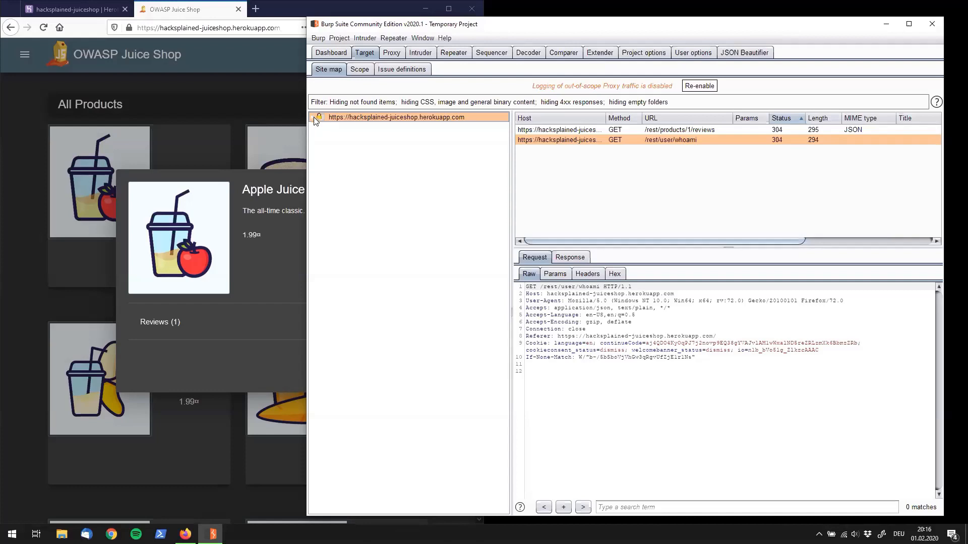
click(314, 117)
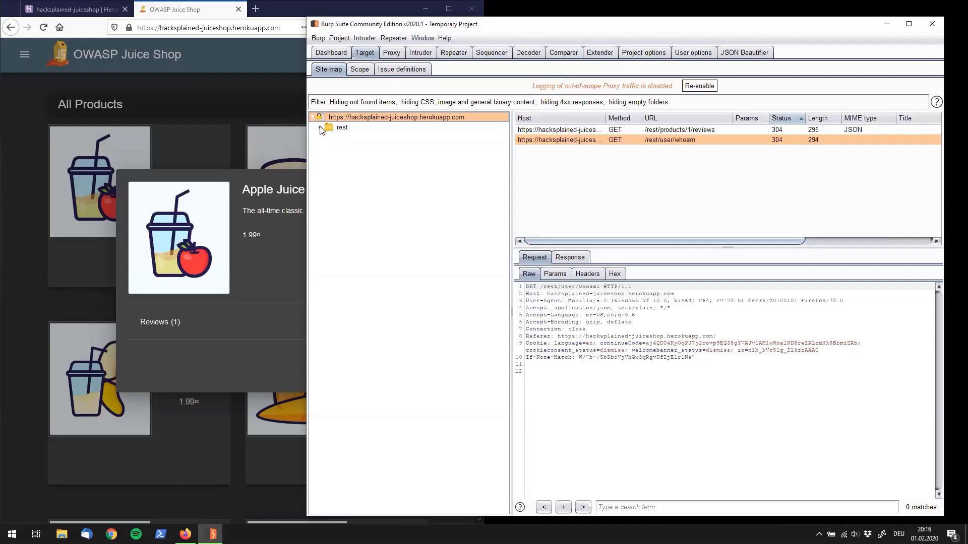
click(321, 127)
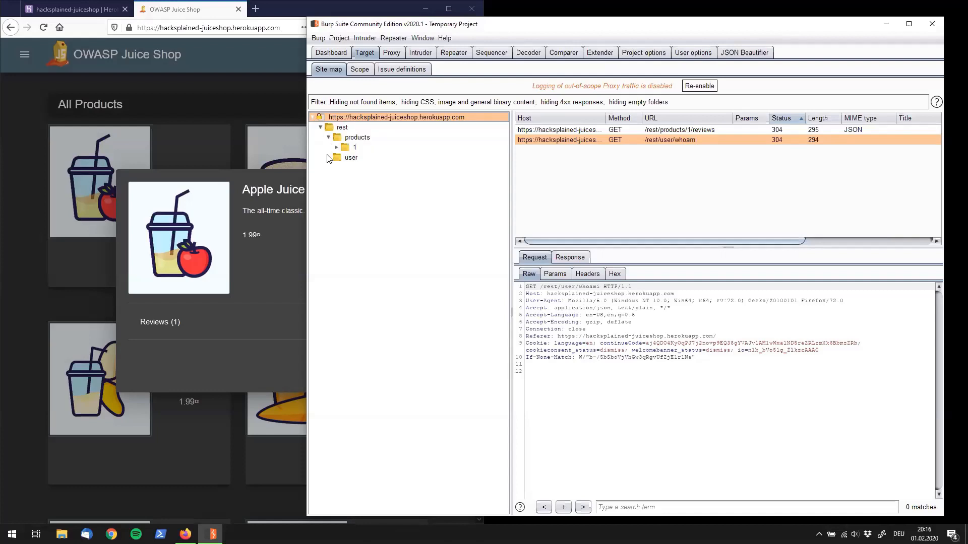
click(337, 147)
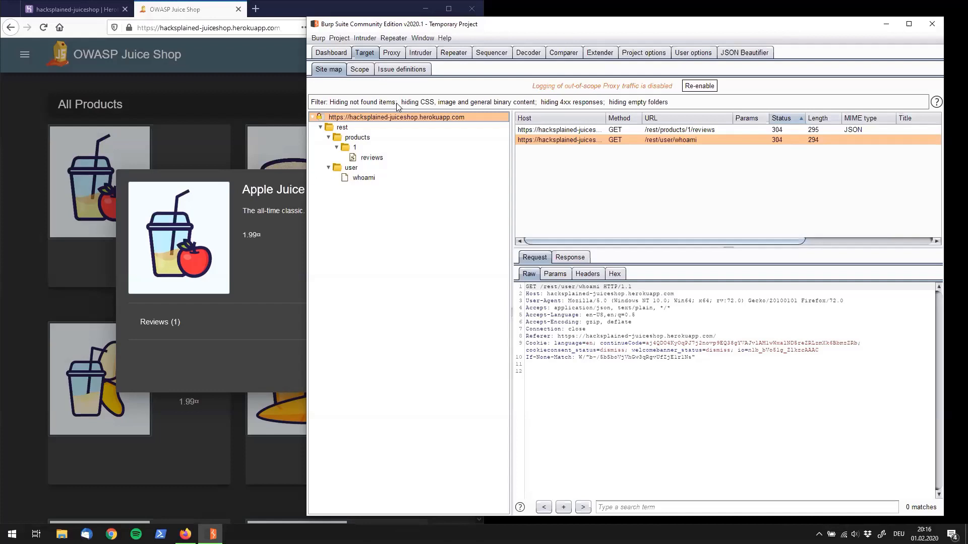
mouse_move(574, 31)
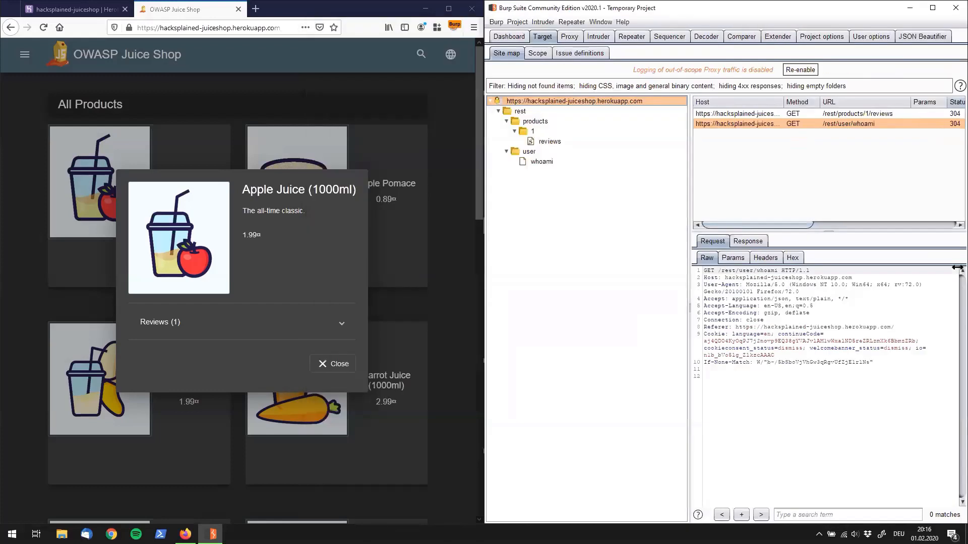
mouse_move(465, 189)
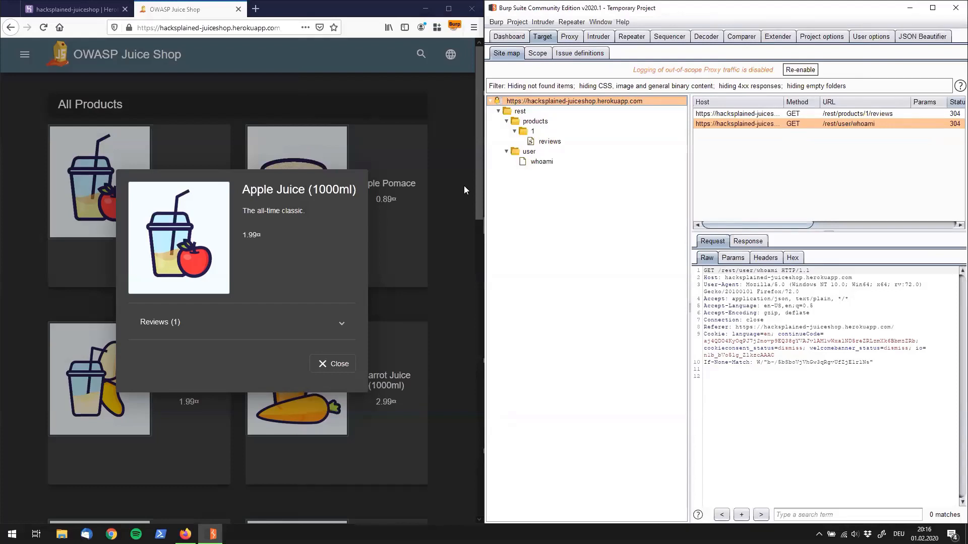
Close Apple Juice, then view and close the Banana Juice and Carrot Juice details
click(338, 364)
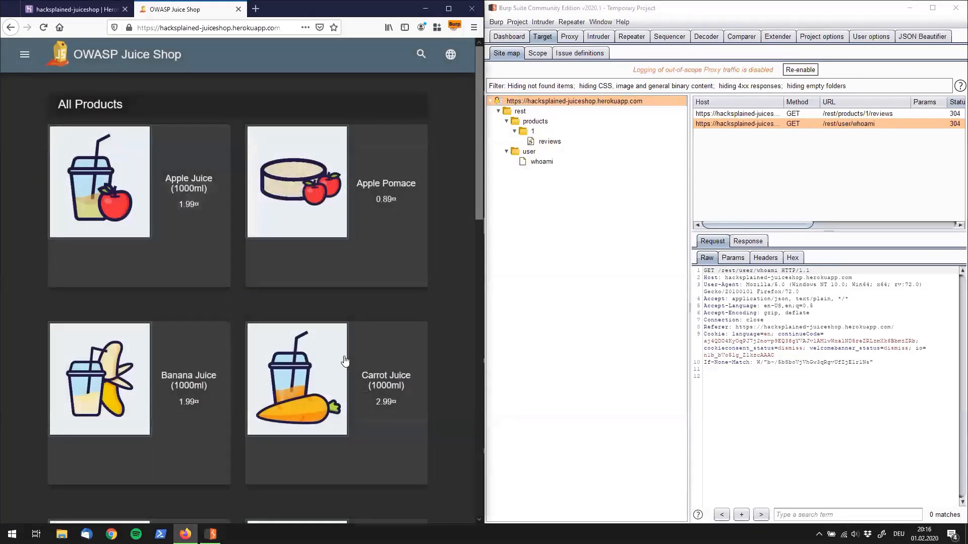
mouse_move(401, 270)
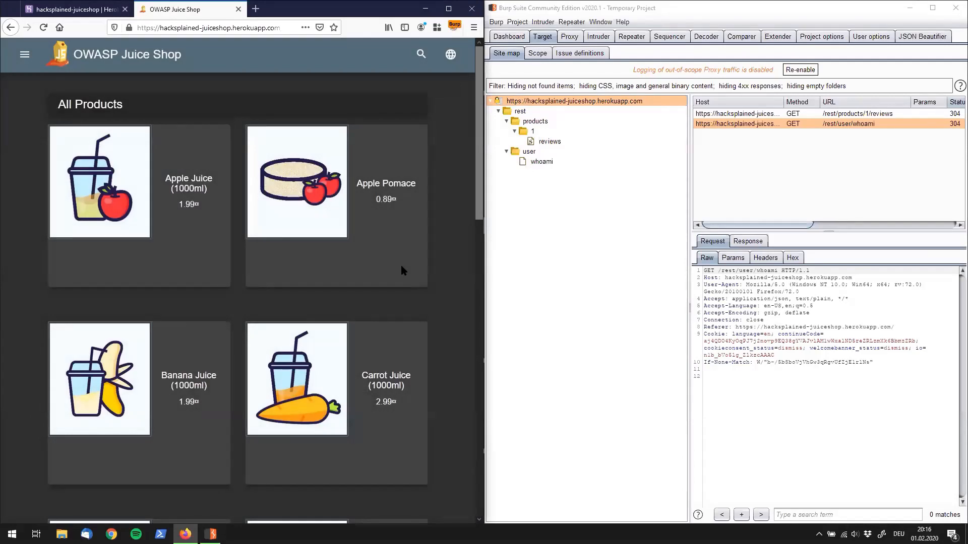
mouse_move(317, 142)
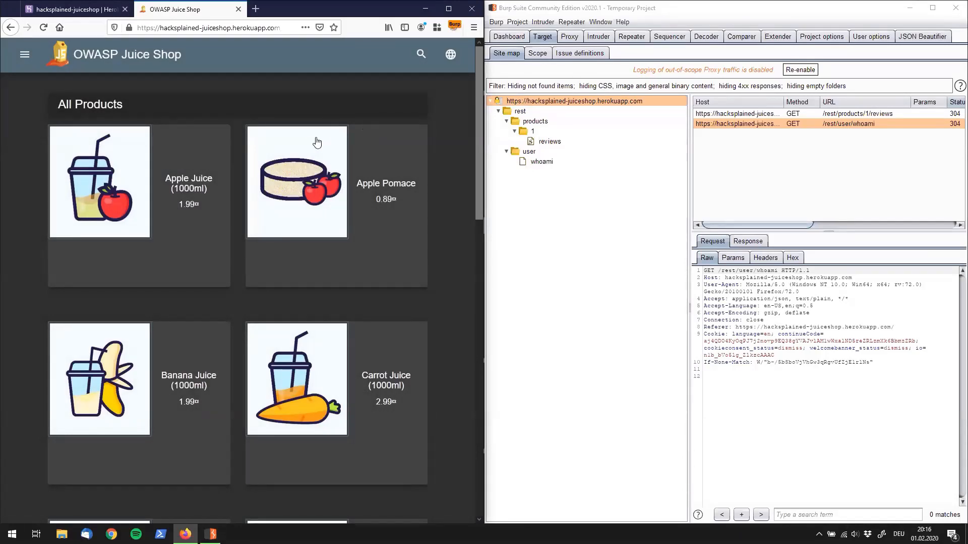
mouse_move(82, 362)
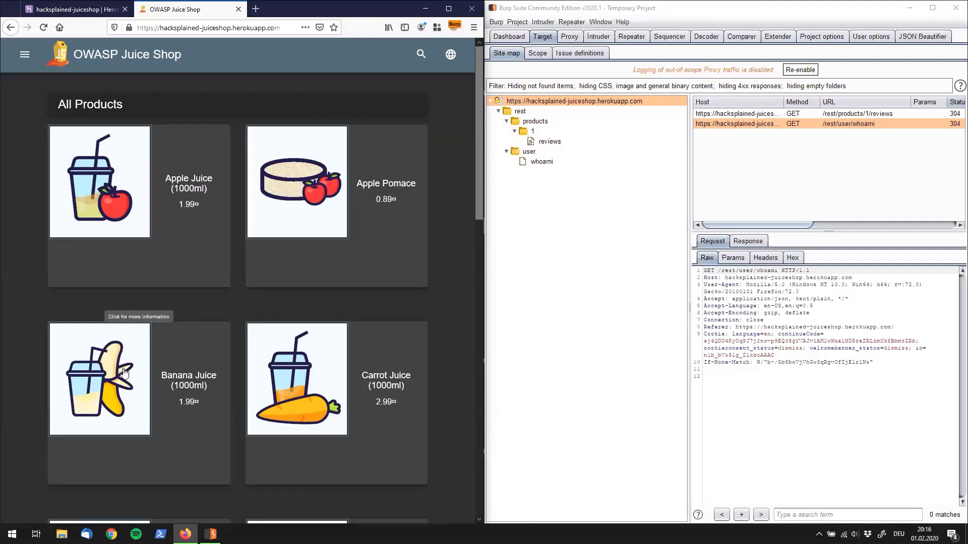
click(99, 380)
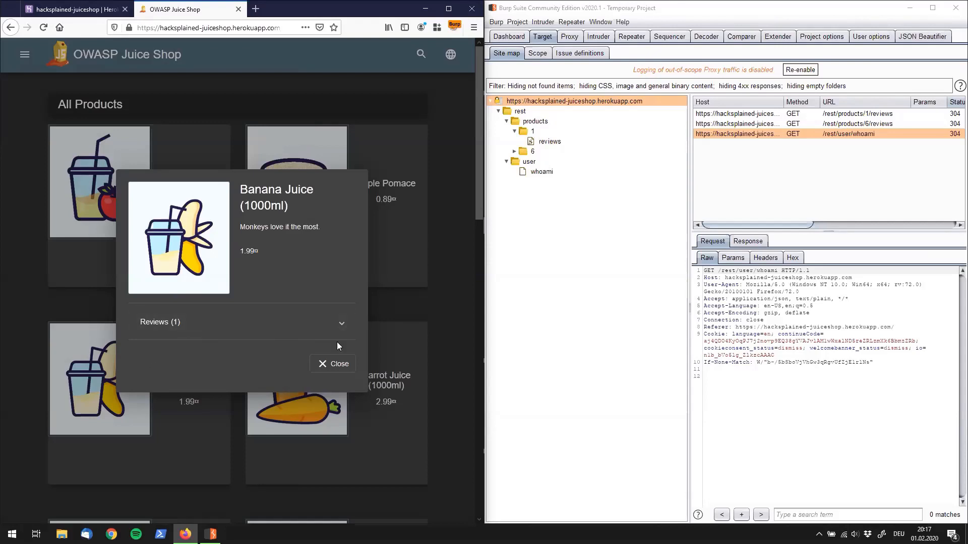
click(337, 364)
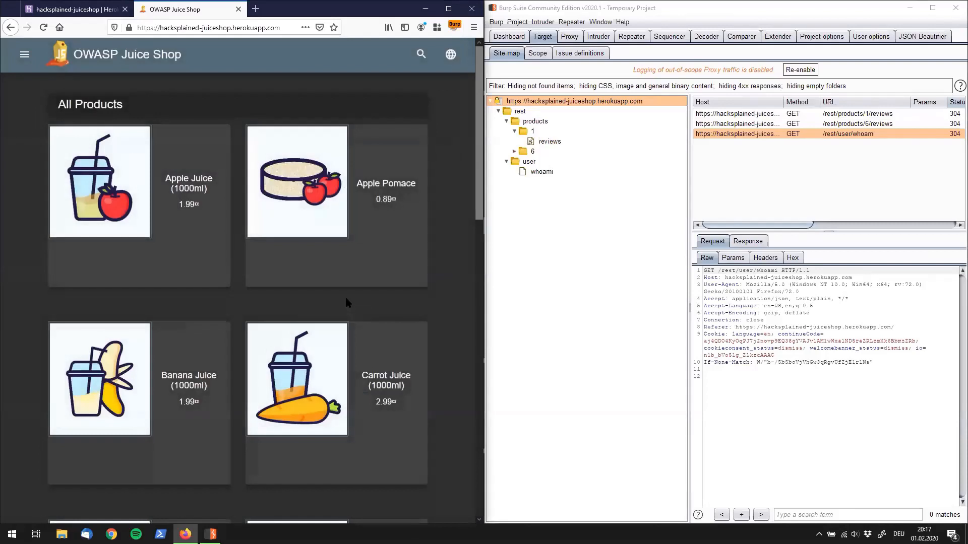
mouse_move(303, 363)
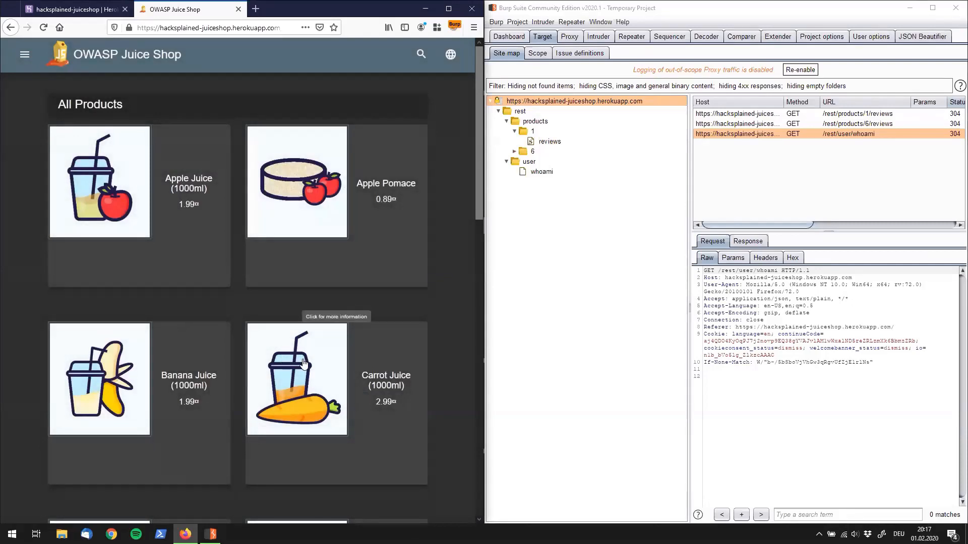
click(296, 379)
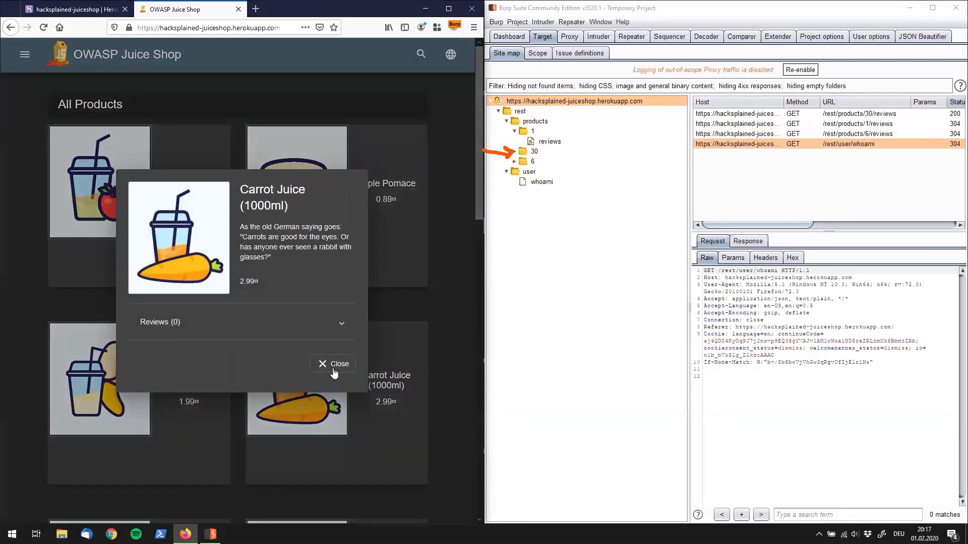
click(334, 364)
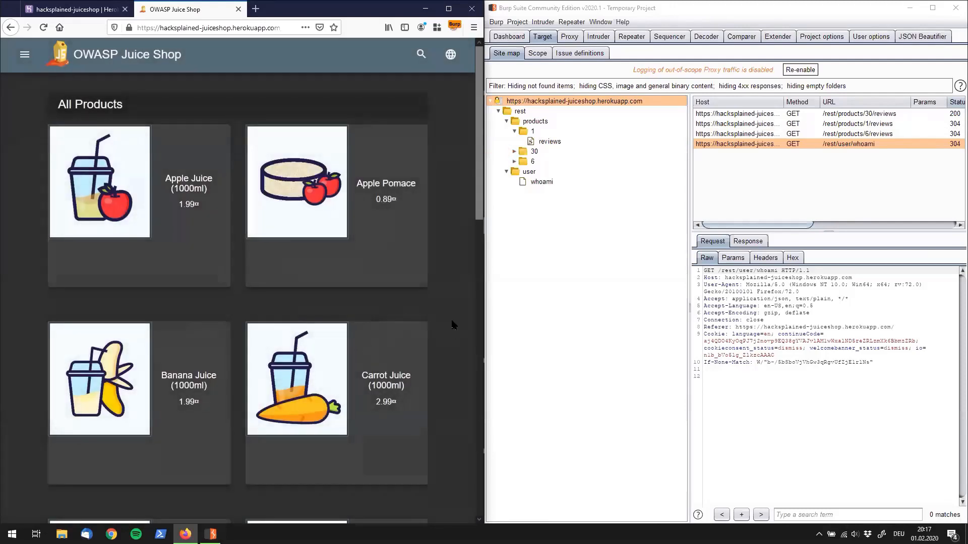
Scroll down the listing and view the Eggfruit Juice details, then close them
scroll(down, 3)
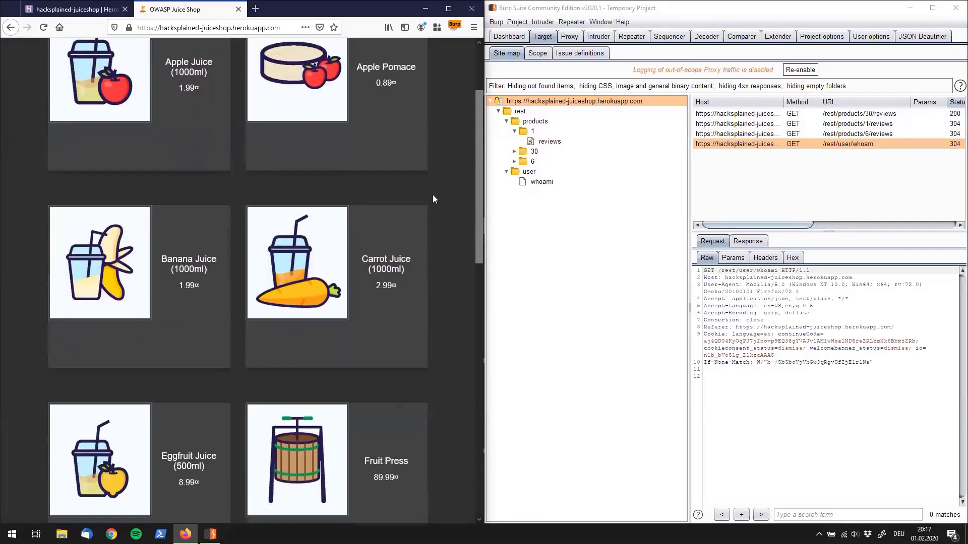
scroll(down, 3)
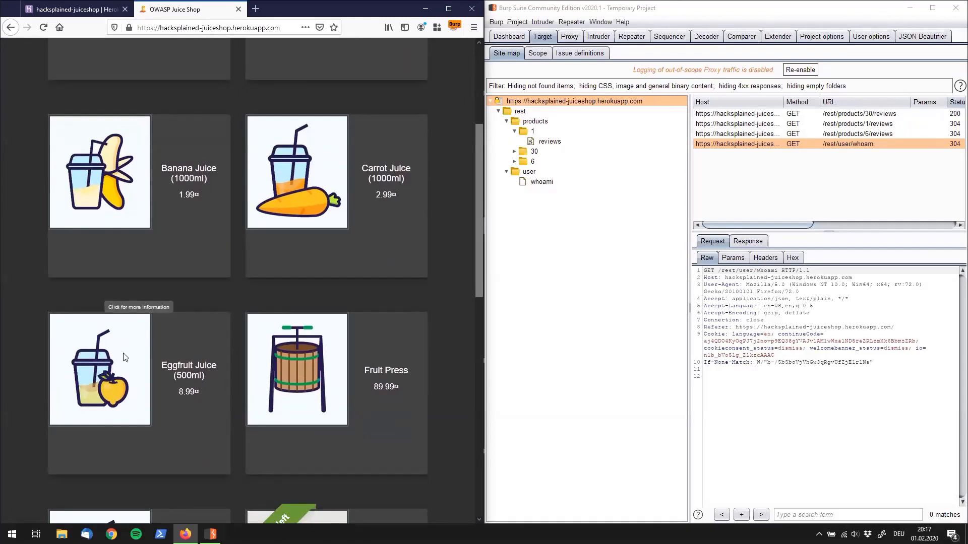
click(100, 370)
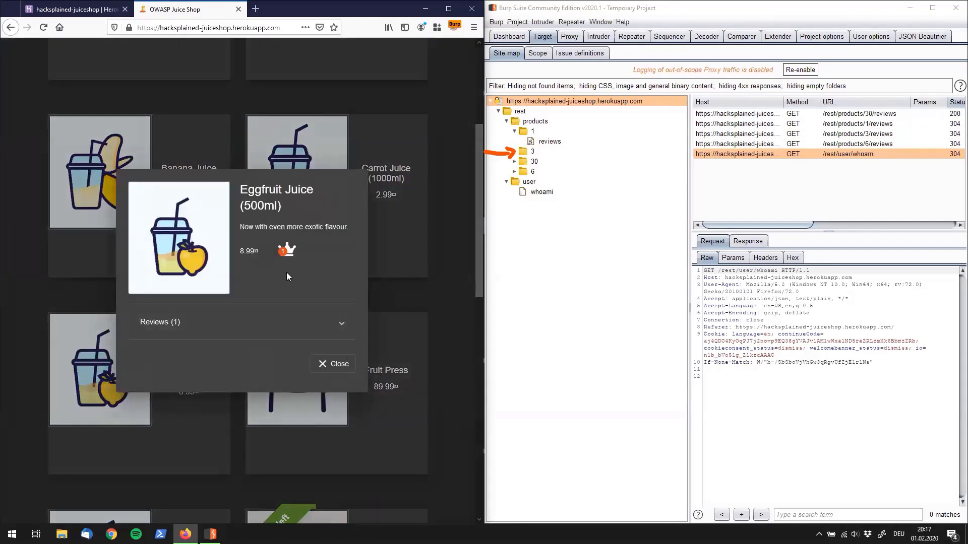
click(332, 364)
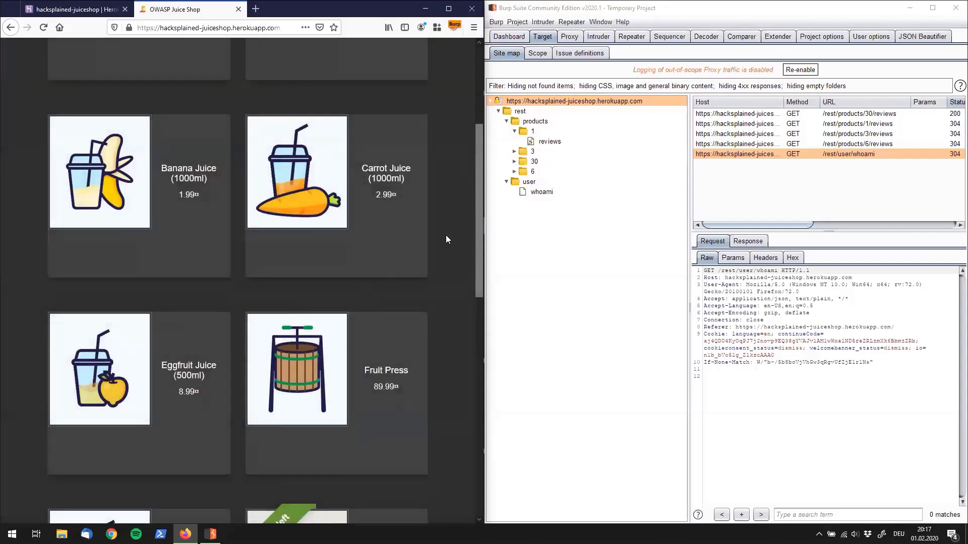
scroll(down, 3)
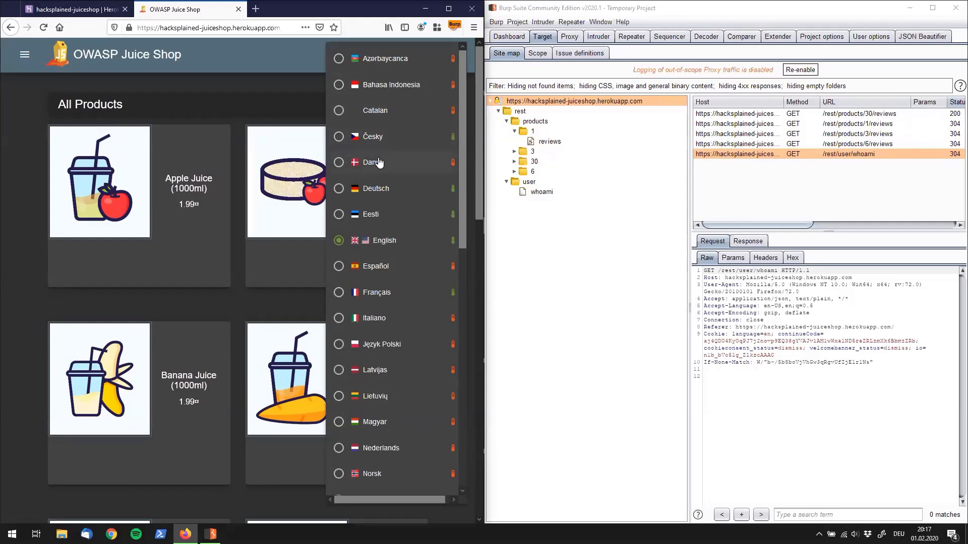
mouse_move(414, 85)
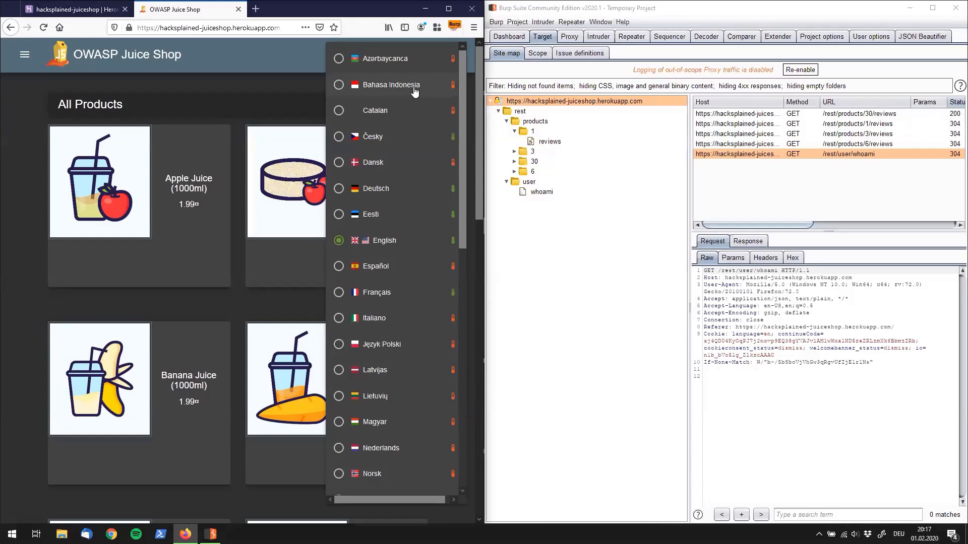
Switch the shop to Bahasa Indonesia and reveal assets/i18n/id_ID.json in the site map
click(390, 85)
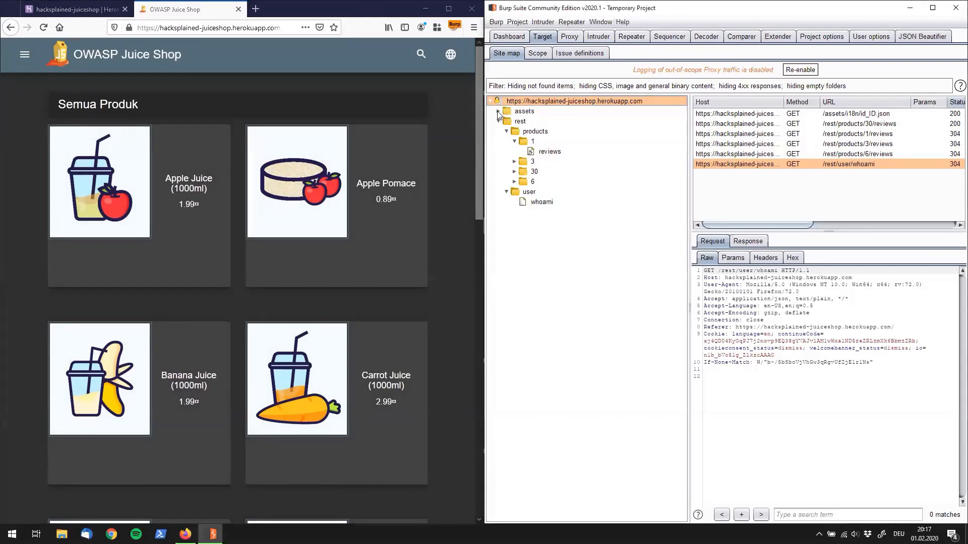
click(499, 111)
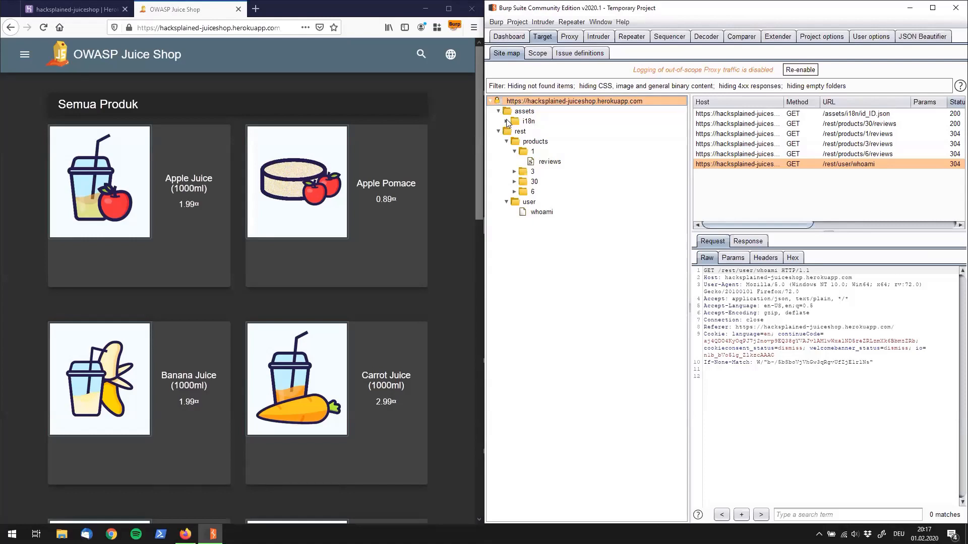
click(528, 121)
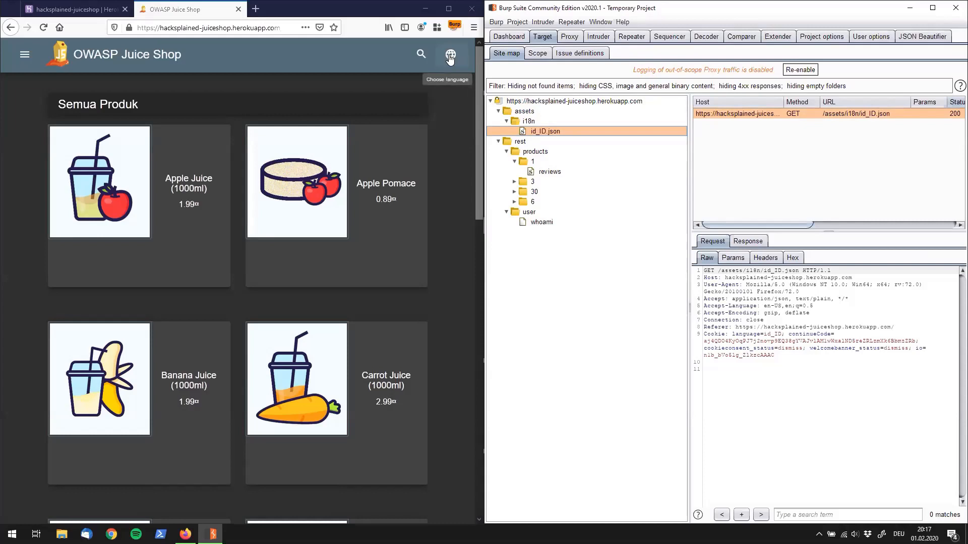
Change the shop language to Español and reload so the page shows Todos los Productos
click(449, 54)
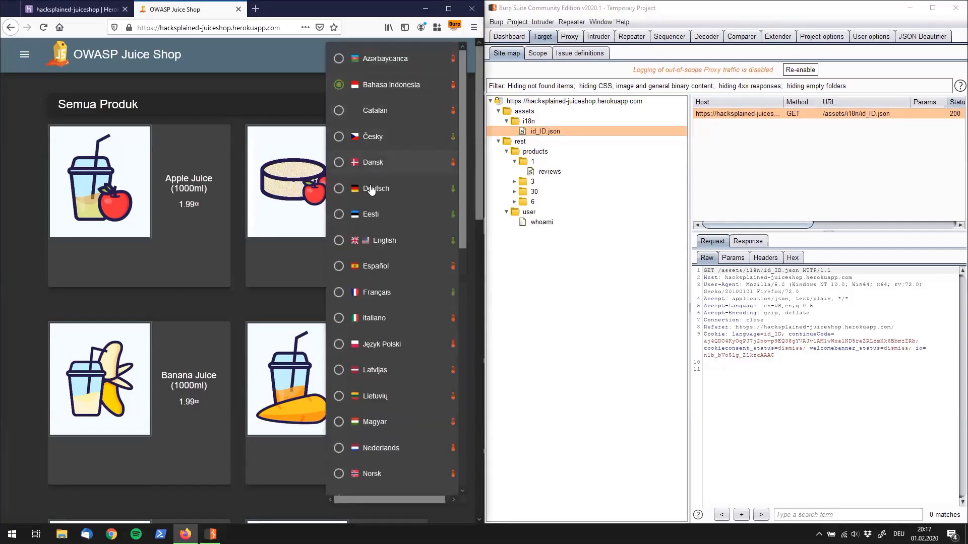
click(375, 266)
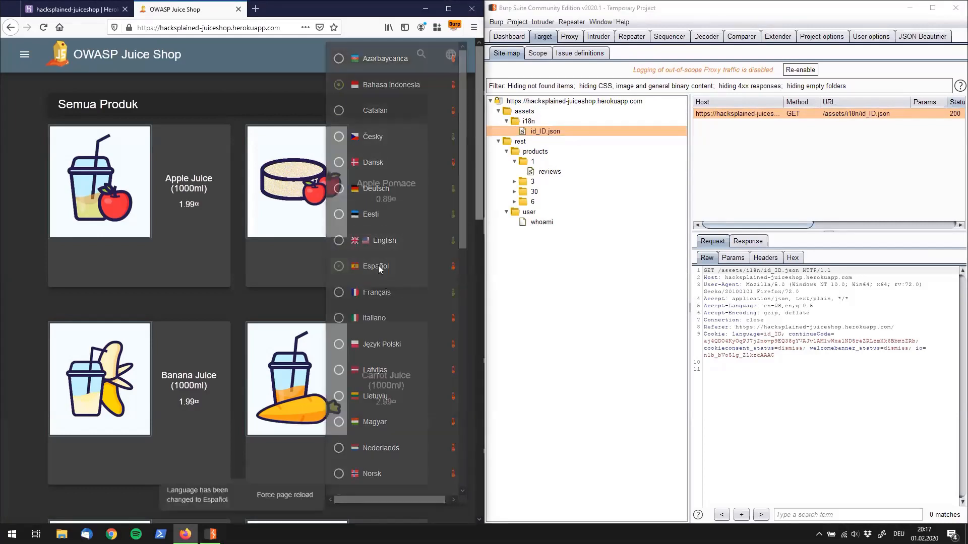
click(375, 267)
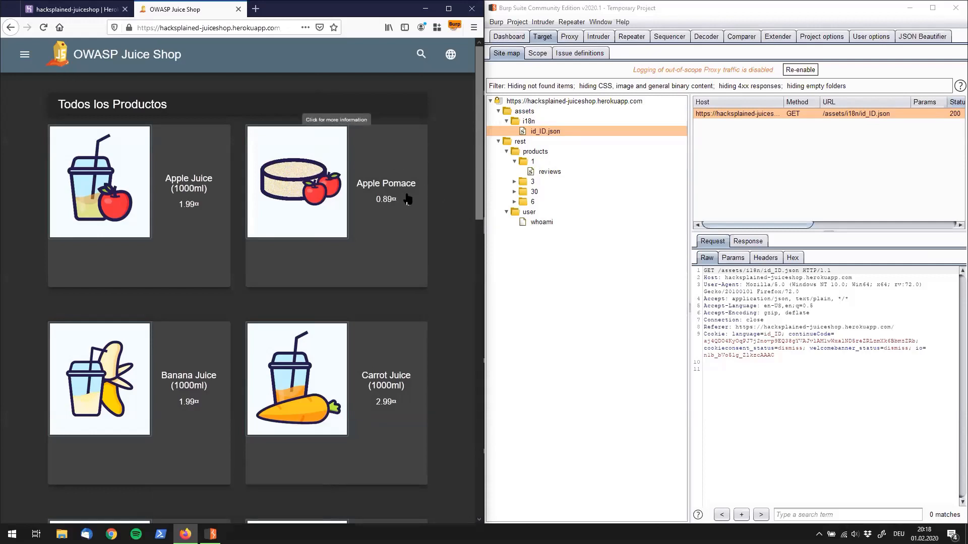
mouse_move(405, 190)
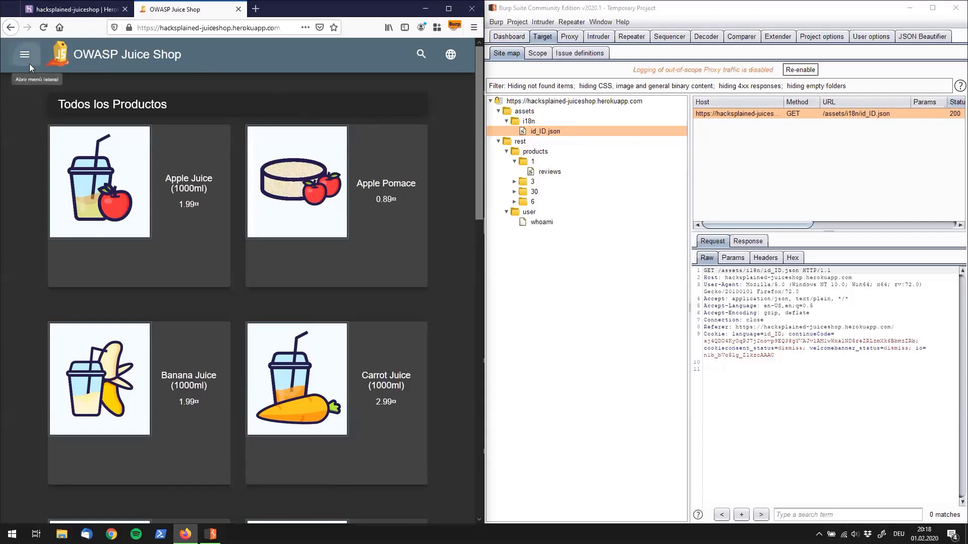
Via the navigation menu, visit the Sobre Nosotros page and then the Photo Wall page
click(25, 54)
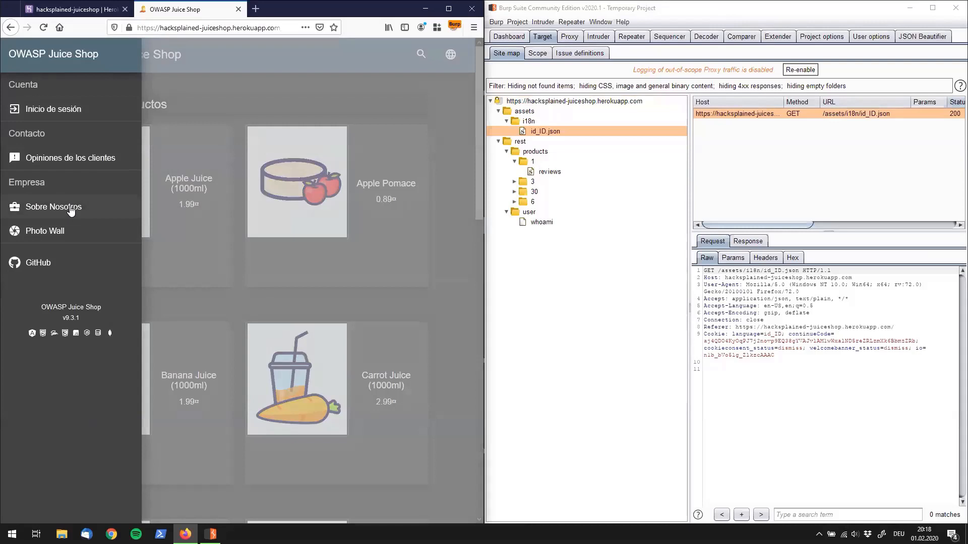
click(52, 207)
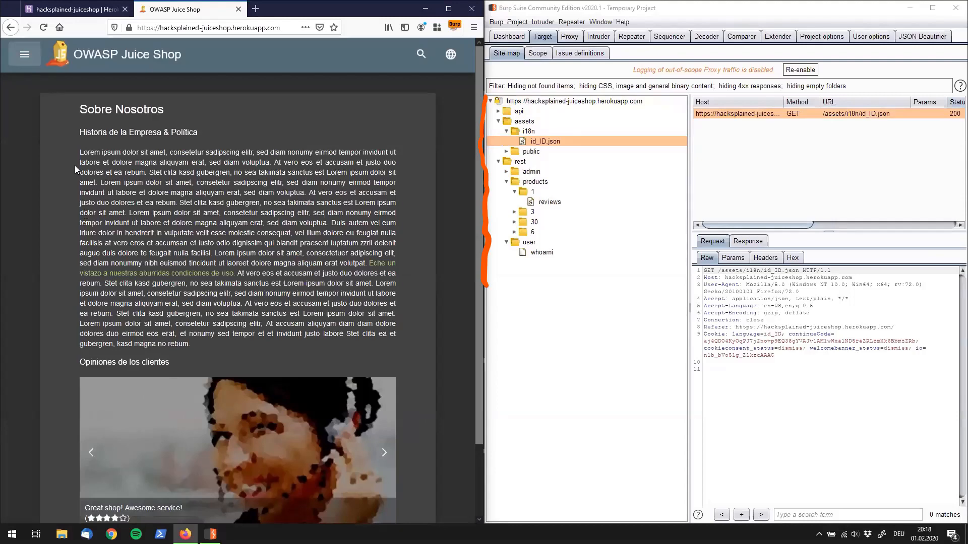
click(24, 54)
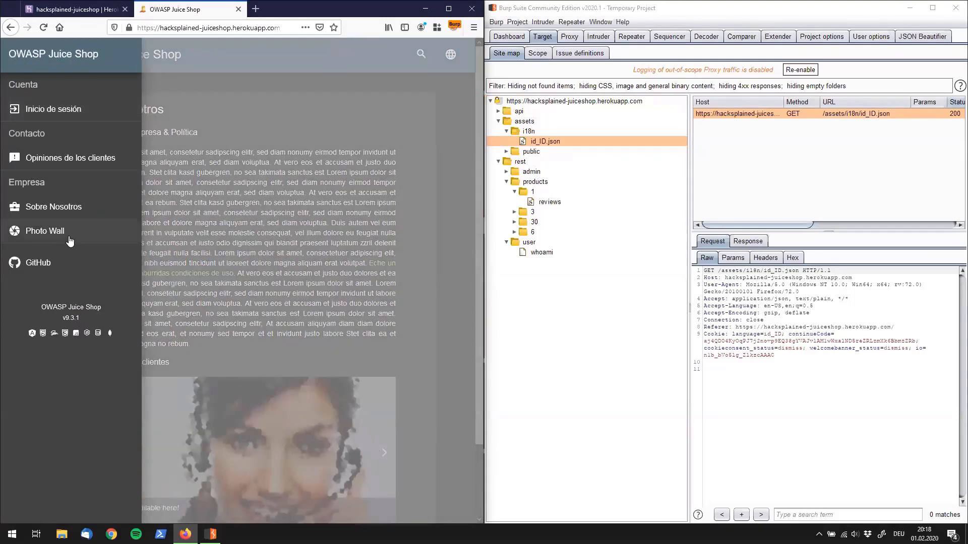
mouse_move(43, 230)
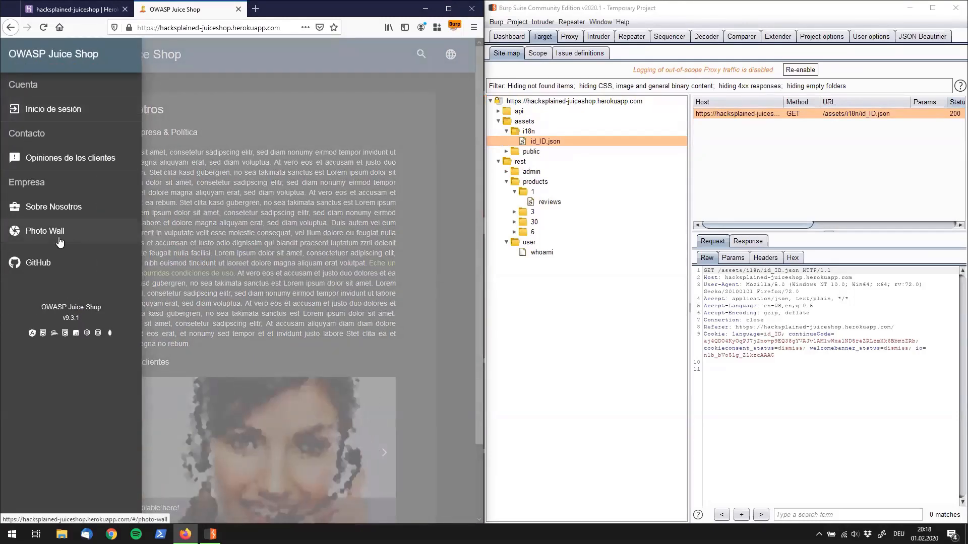
click(44, 231)
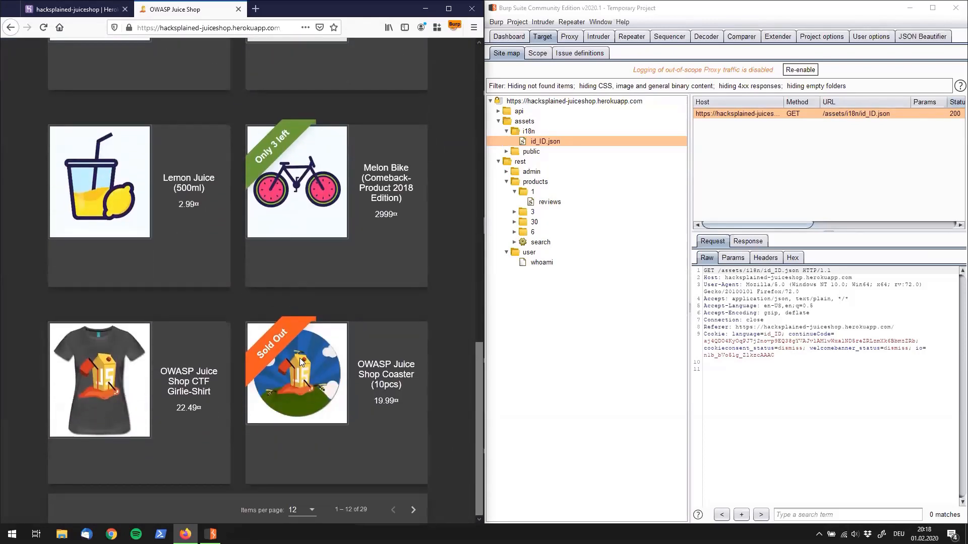
mouse_move(157, 351)
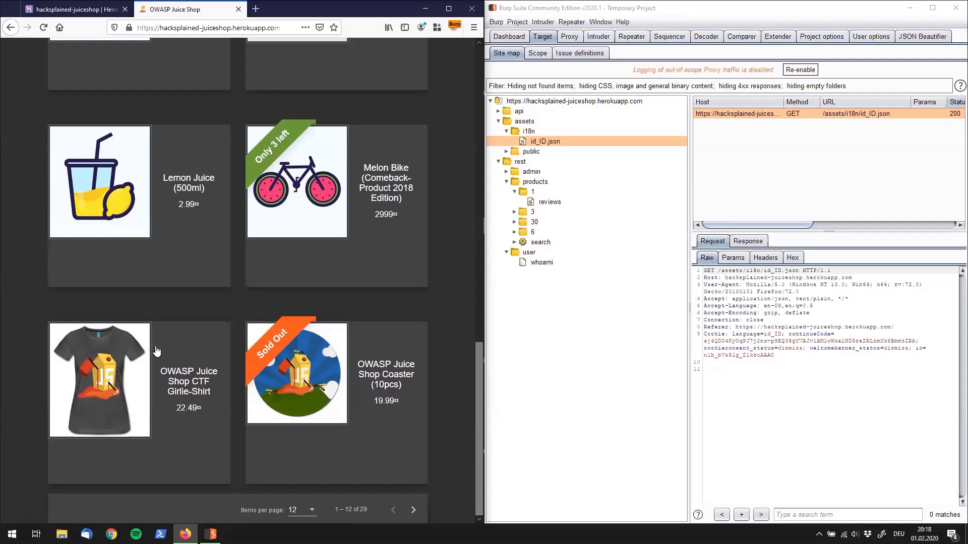
View and close the CTF Girlie-Shirt details, then list all host requests in Burp's site map
click(98, 380)
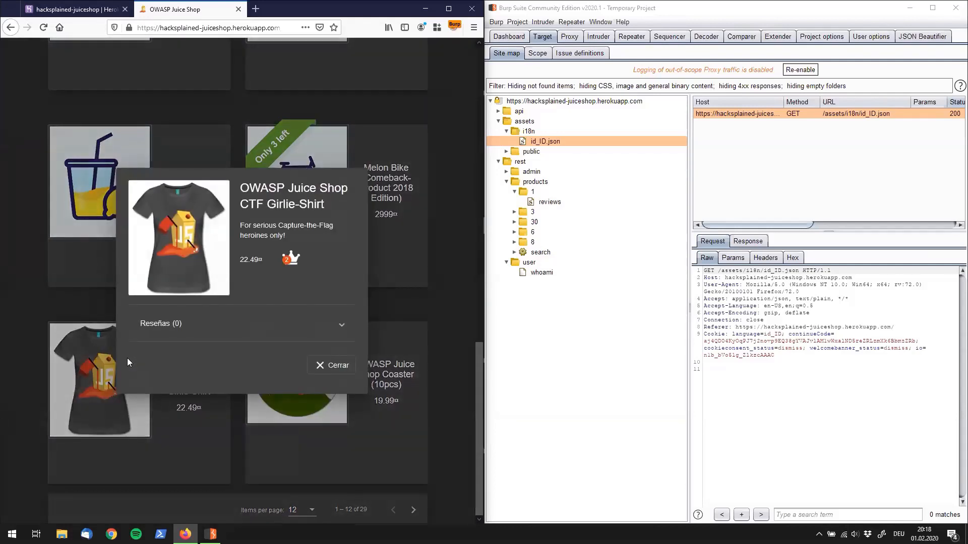
mouse_move(135, 356)
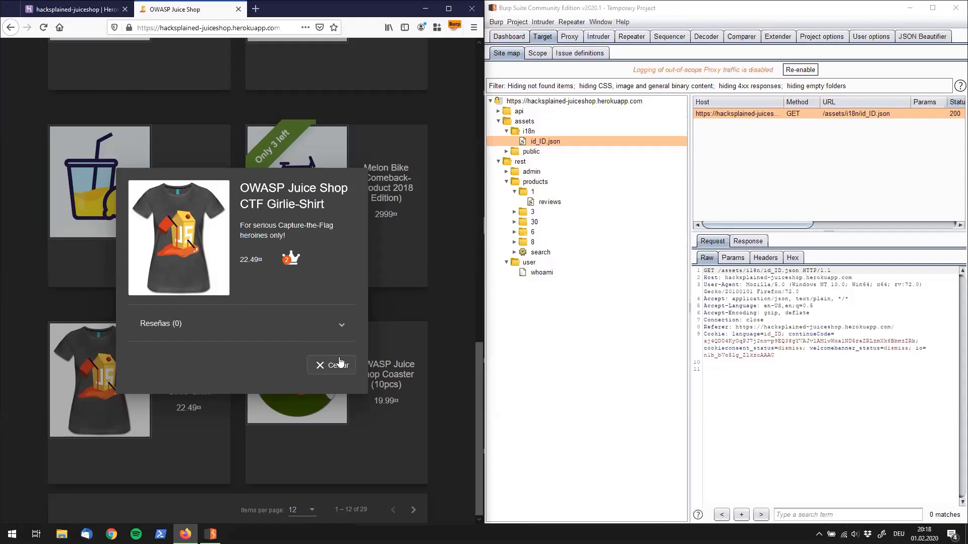
click(331, 365)
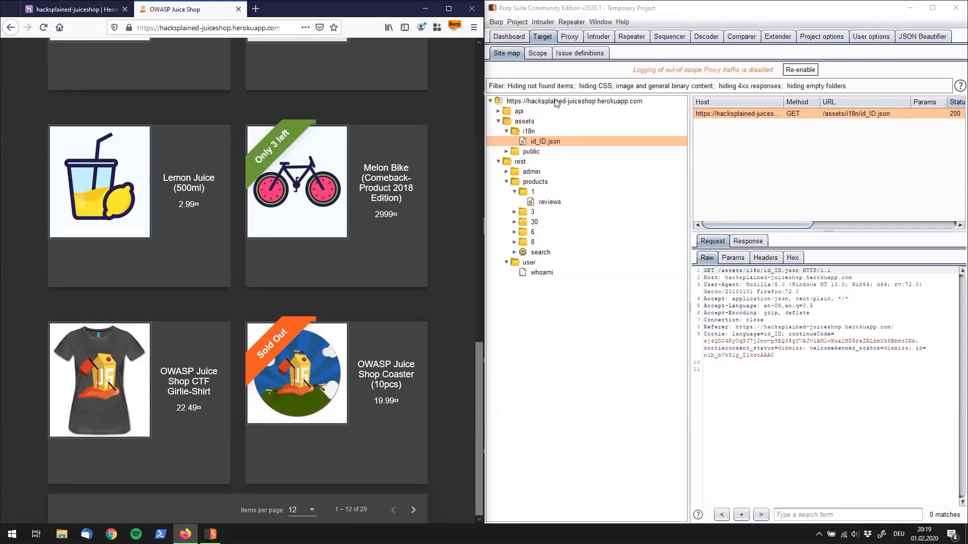
click(574, 101)
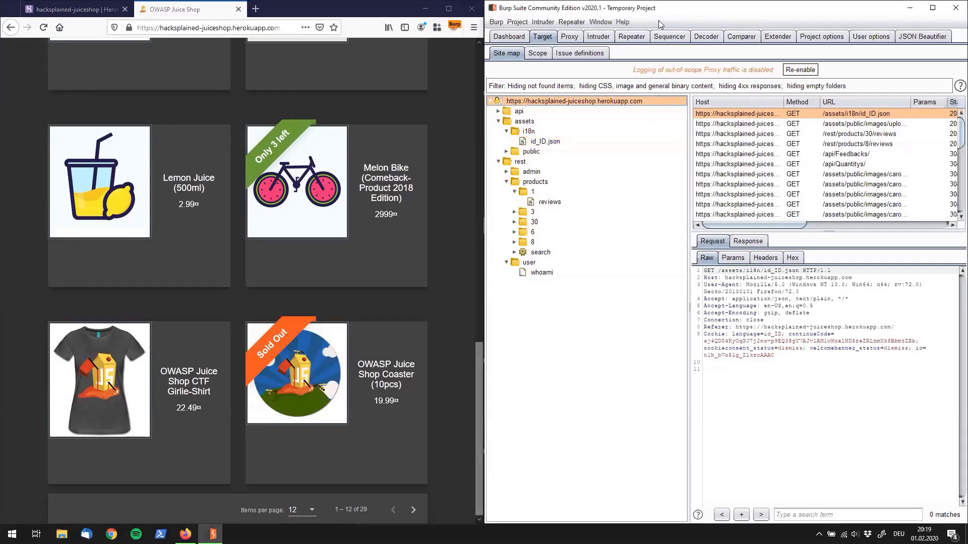
Maximize the Burp Suite window so the site map fills the screen
click(933, 7)
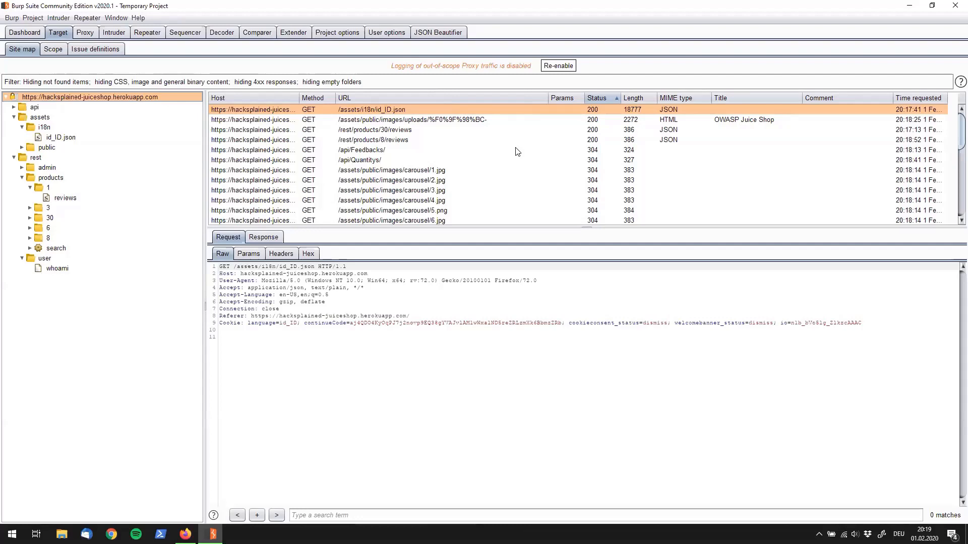
mouse_move(527, 153)
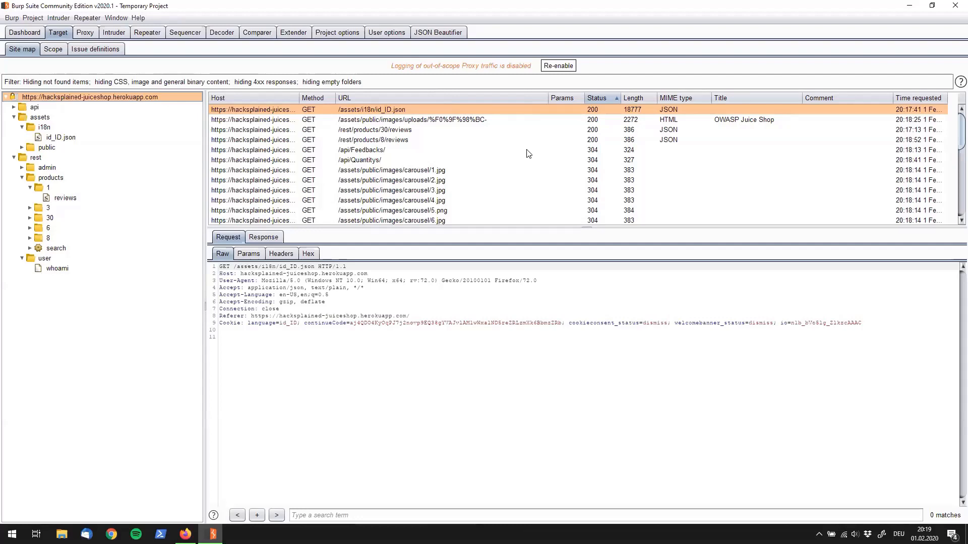
mouse_move(625, 161)
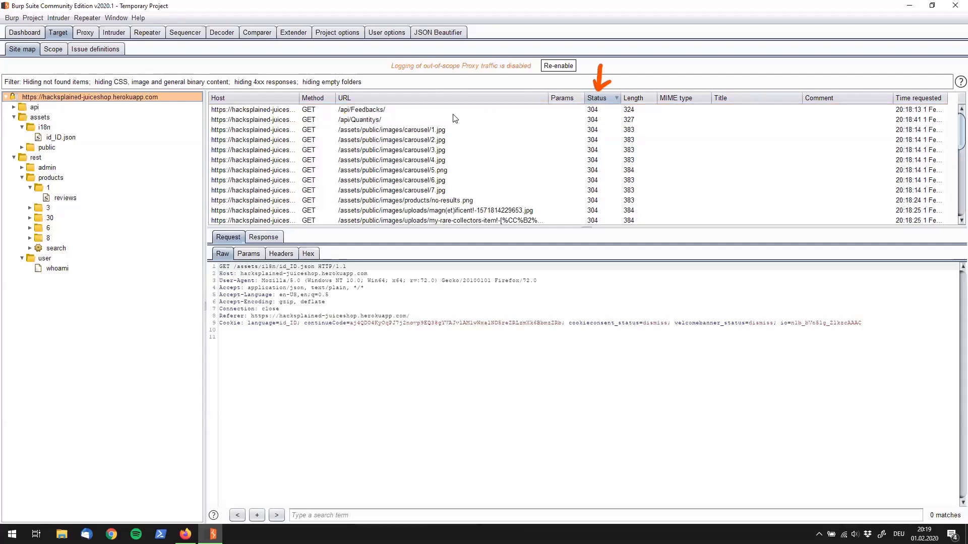
View the 304 Not Modified response for /api/Feedbacks/ and scan the remaining request list
click(362, 109)
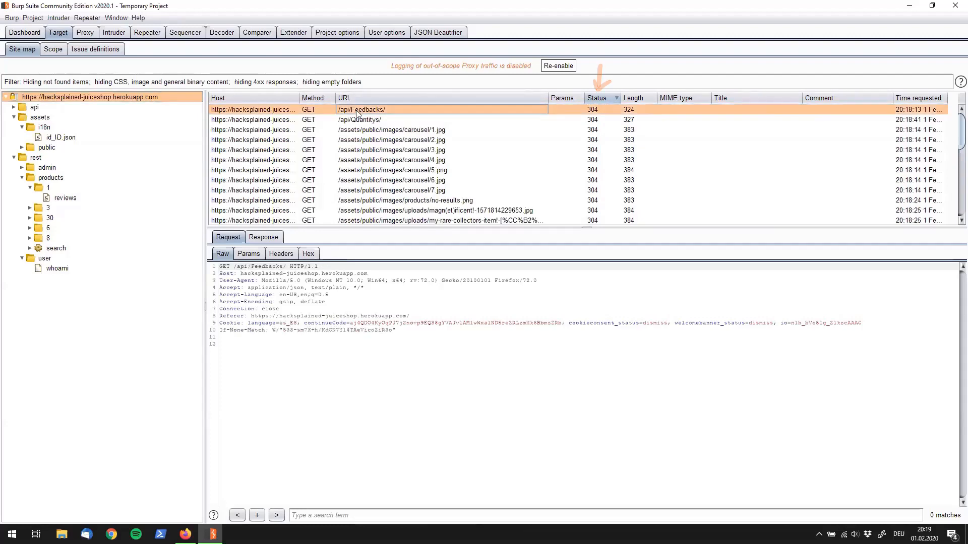
click(263, 236)
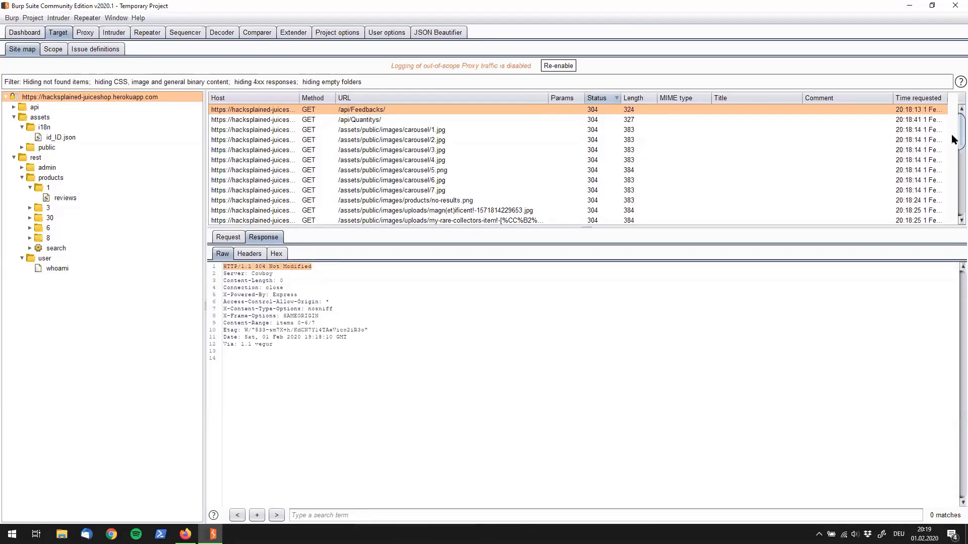
scroll(down, 3)
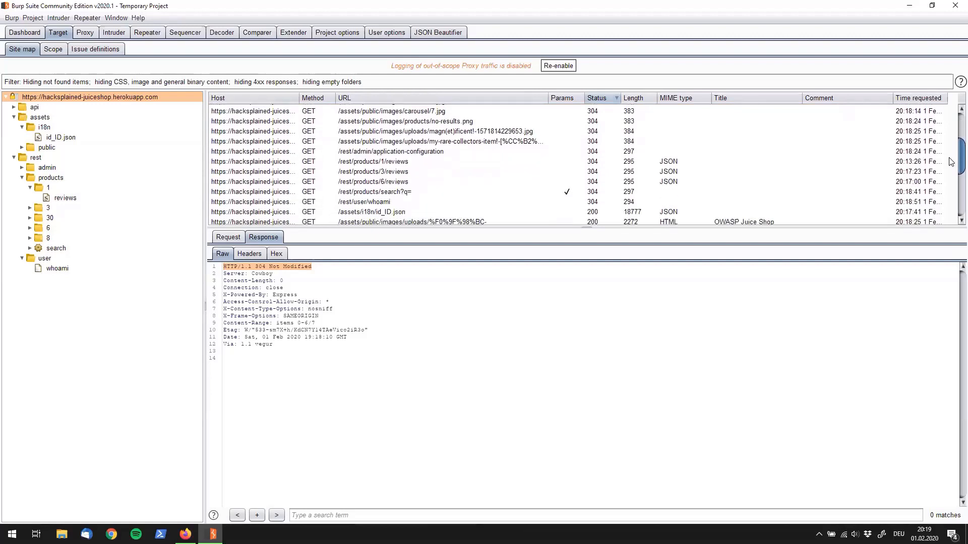
scroll(down, 3)
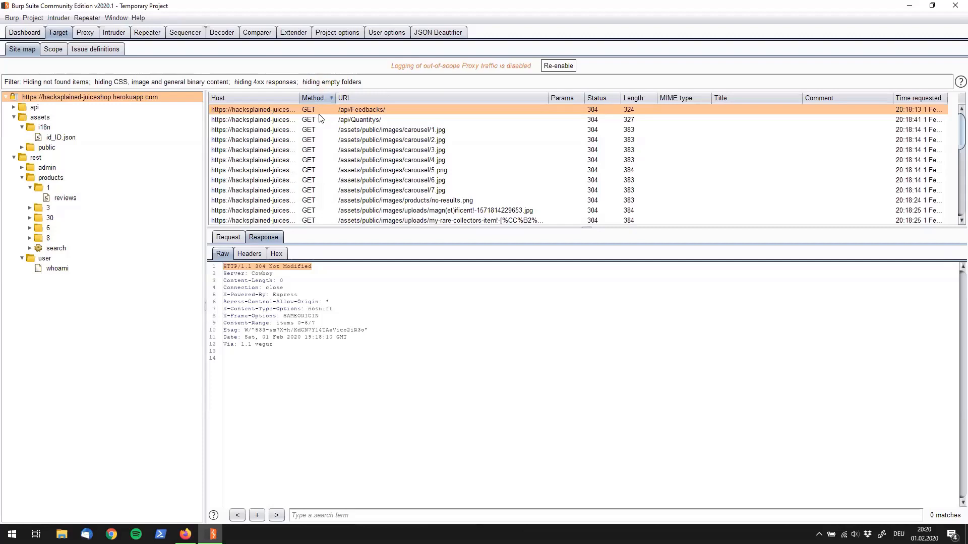
mouse_move(332, 123)
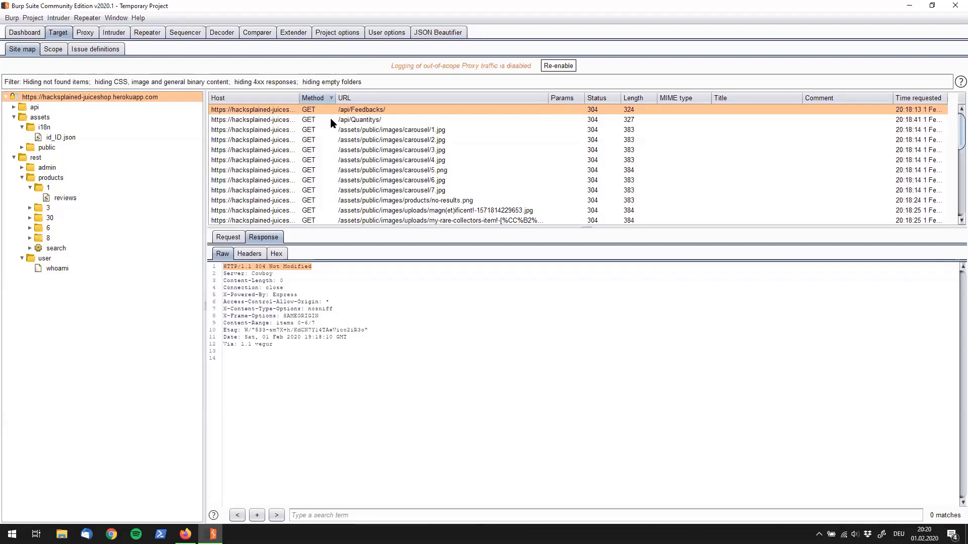
mouse_move(252, 150)
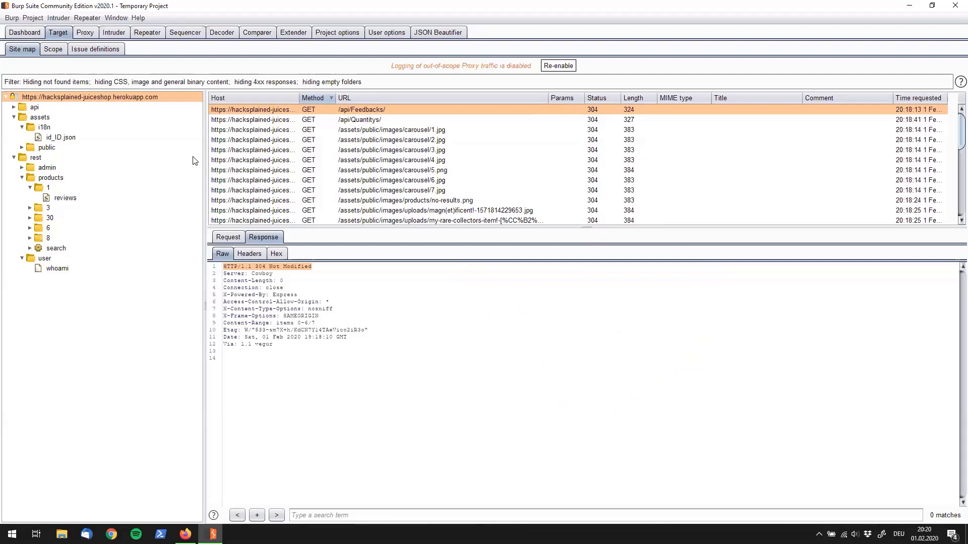
mouse_move(194, 159)
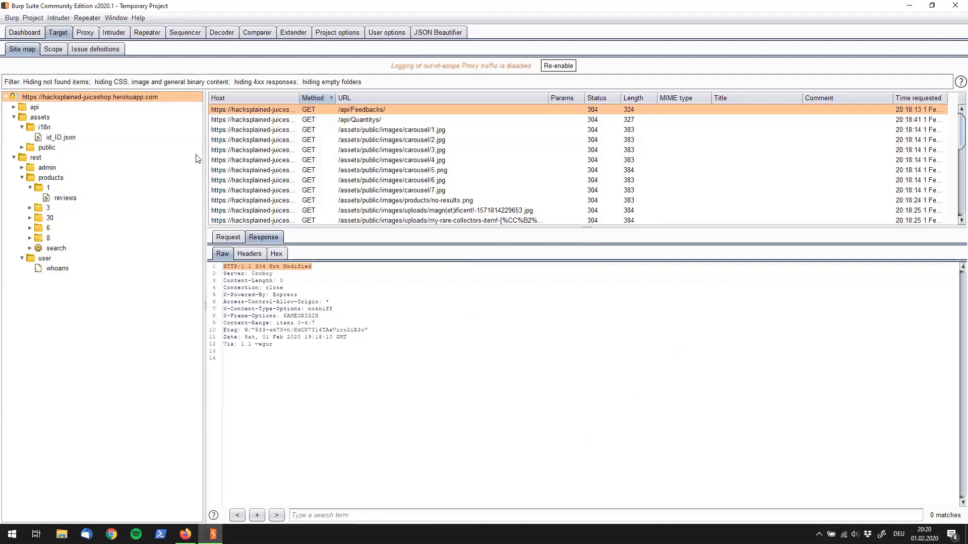